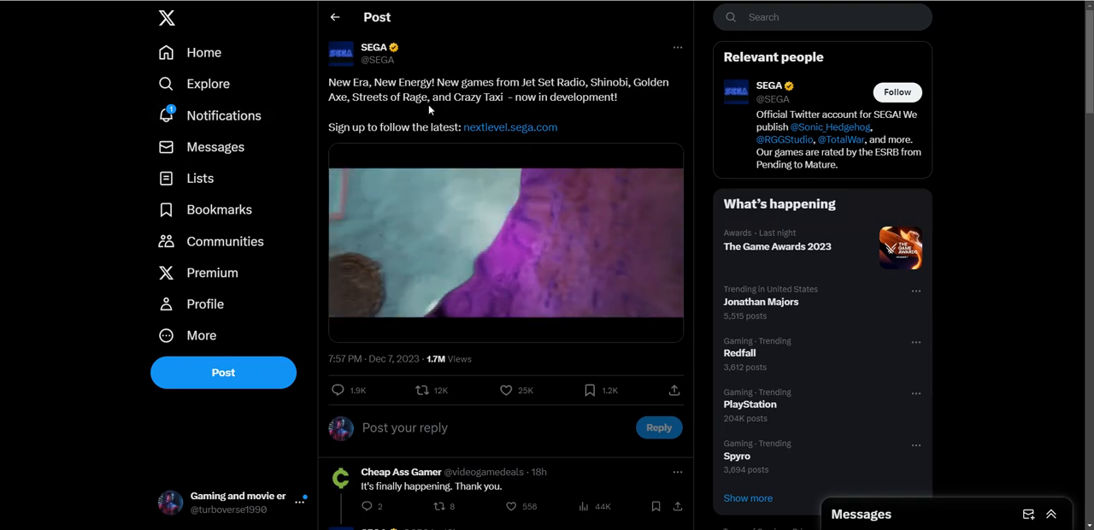
Step: Let SEGA's 1:33 New Era trailer play through, then go to a fan's reaction video post
left_click(505, 243)
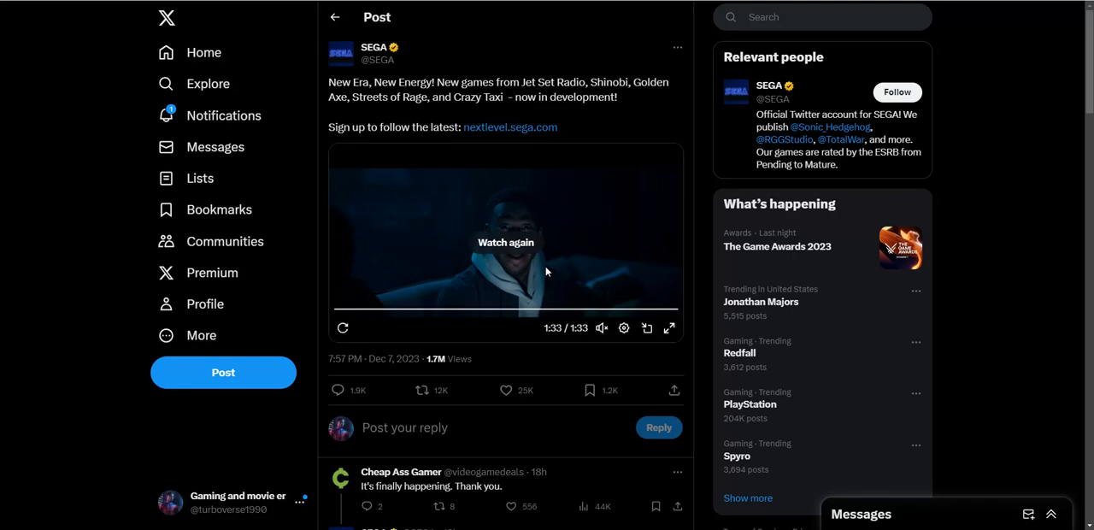
mouse_move(625, 313)
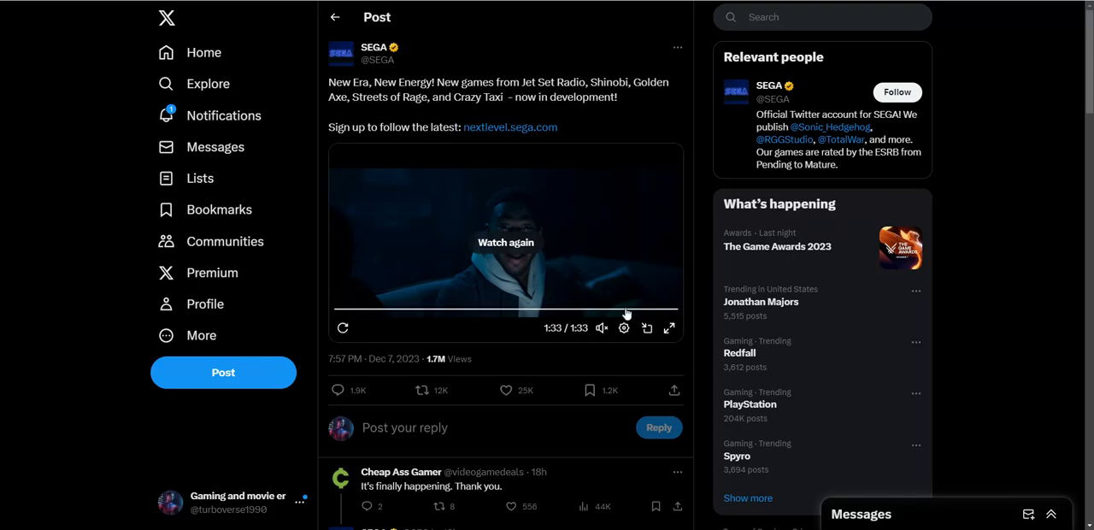
left_click(629, 309)
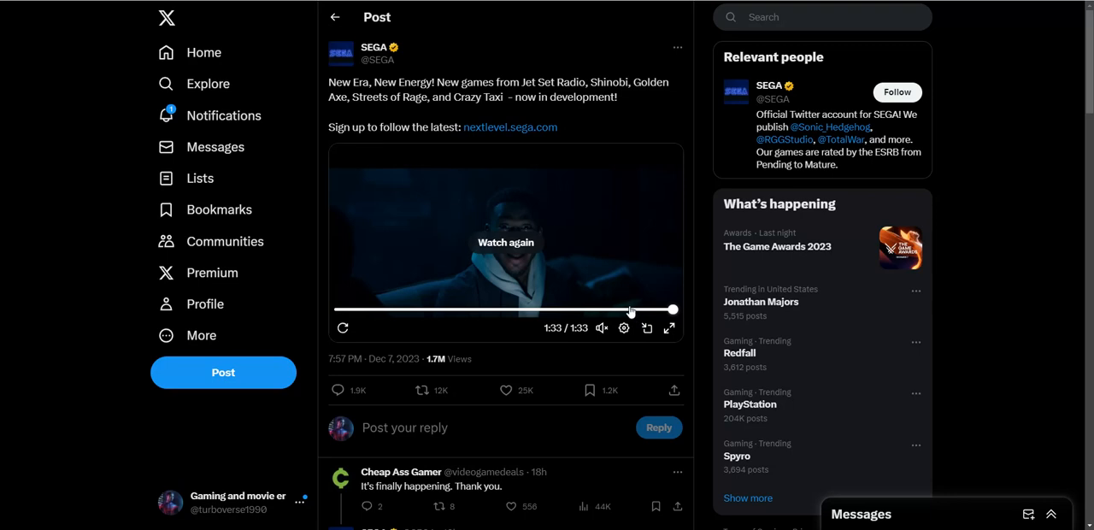
mouse_move(586, 321)
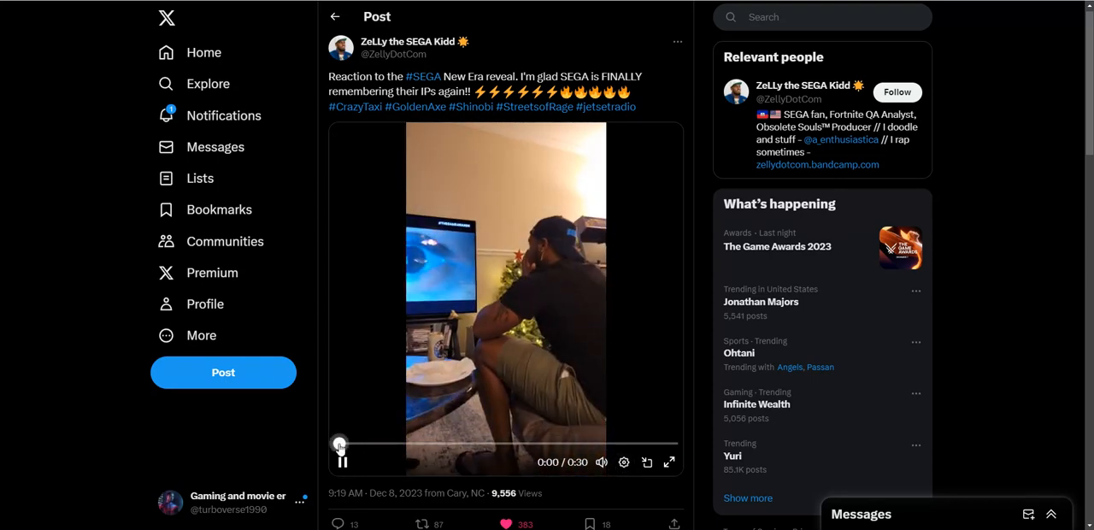
Step: Play and pause the fan reaction video, then go back to SEGA's announcement post
left_click(342, 461)
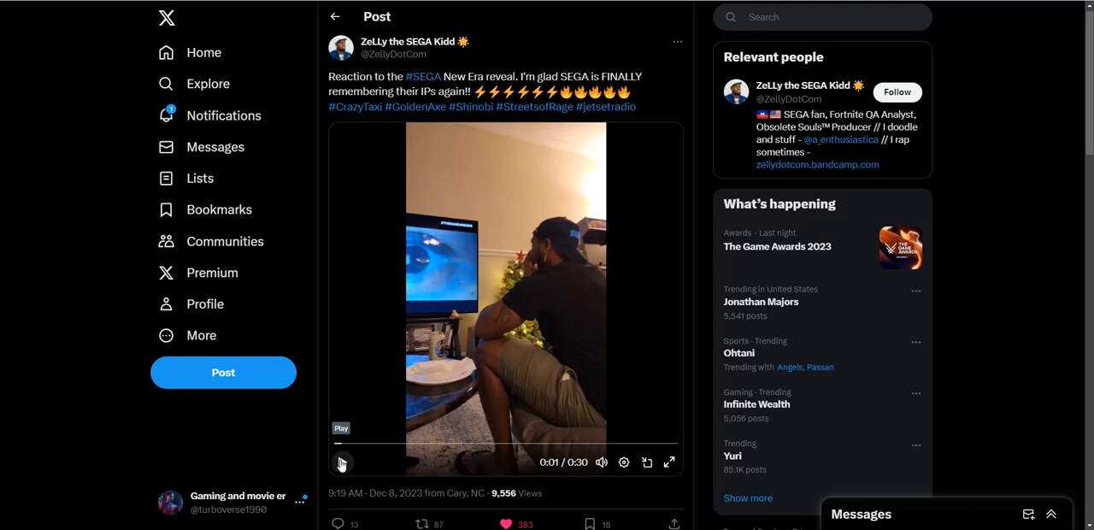
left_click(342, 462)
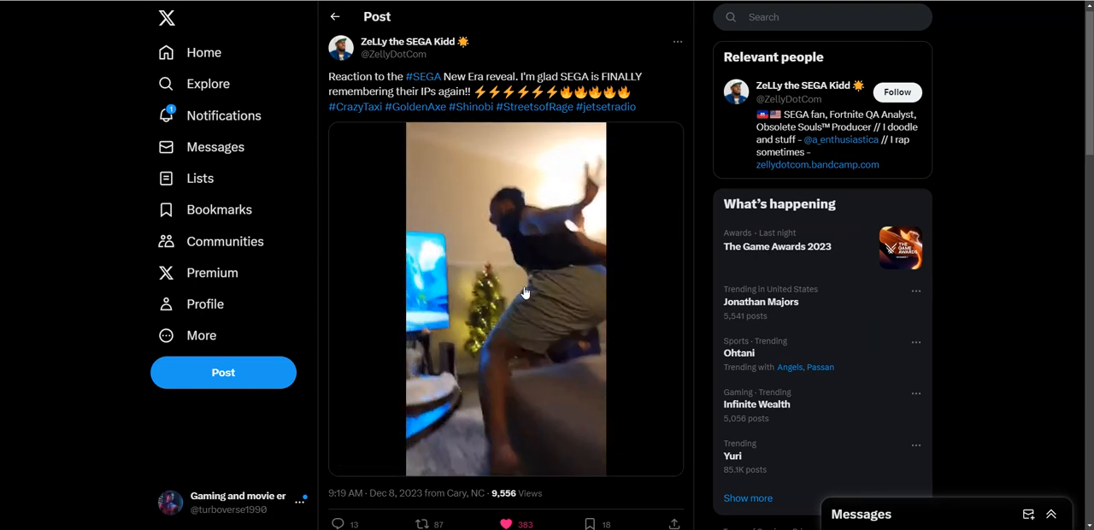
left_click(505, 300)
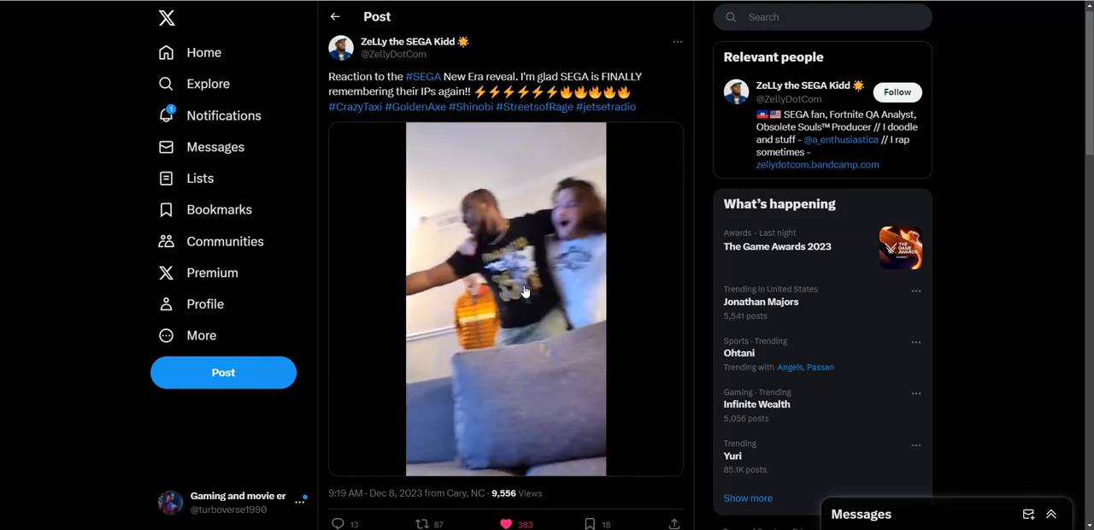
left_click(506, 300)
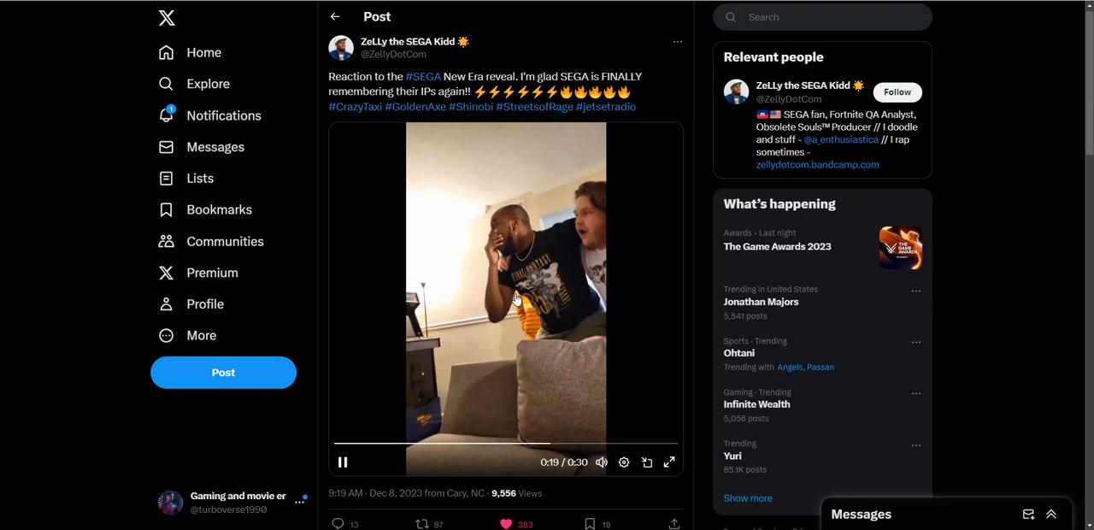
left_click(342, 462)
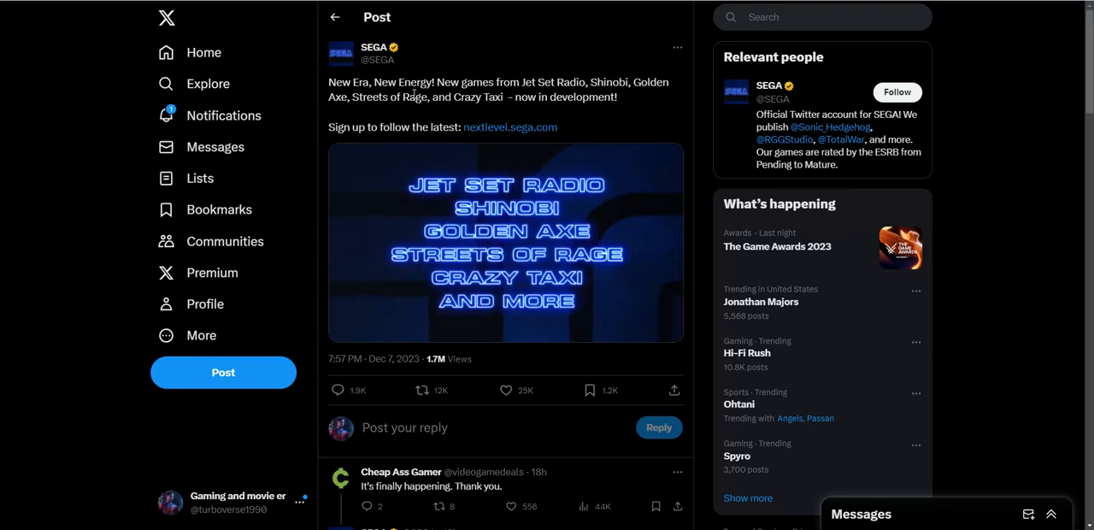
Step: Return forward to the fan reaction post, its clip left paused at 0:17 of 0:30
left_click(506, 243)
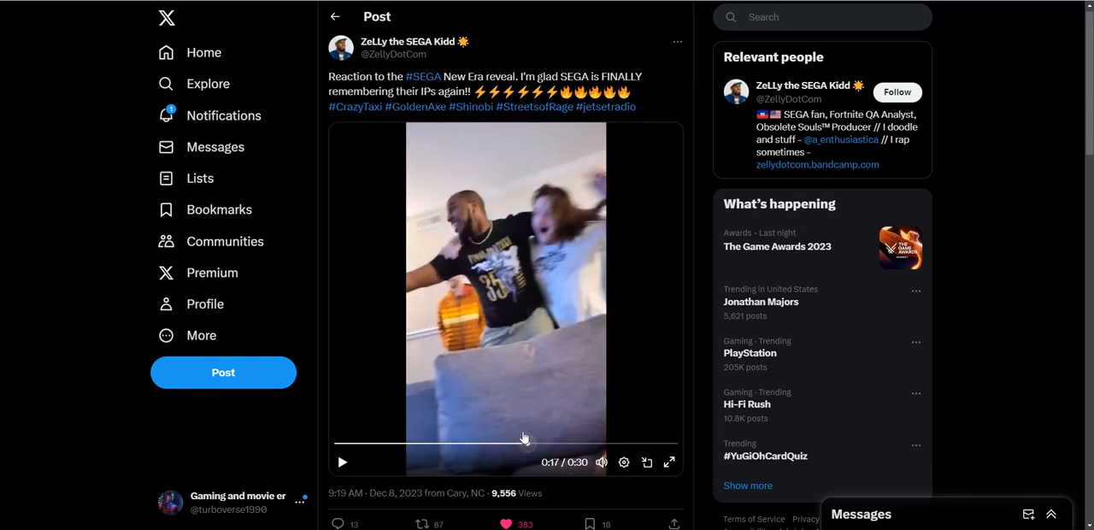
mouse_move(453, 188)
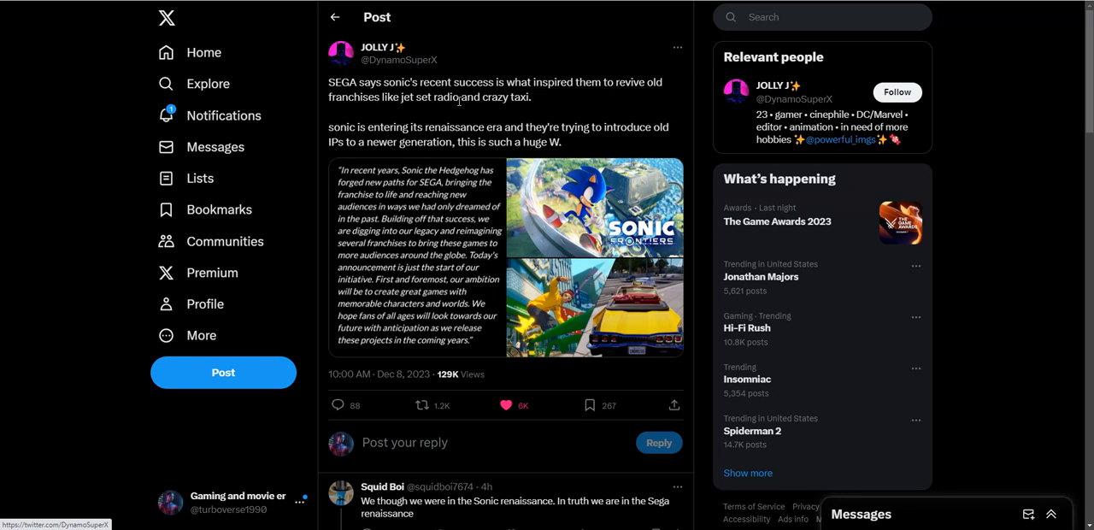
mouse_move(460, 103)
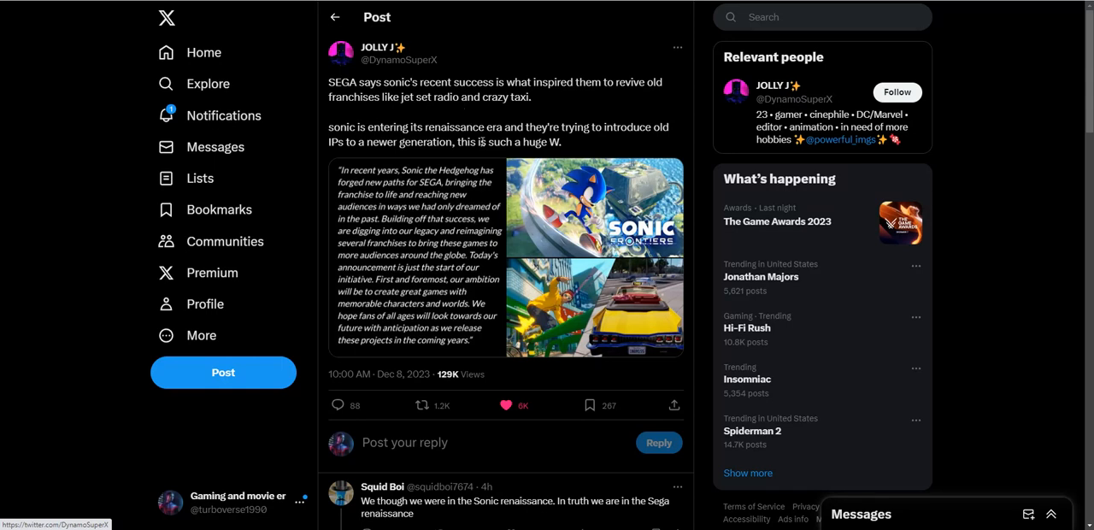
mouse_move(470, 143)
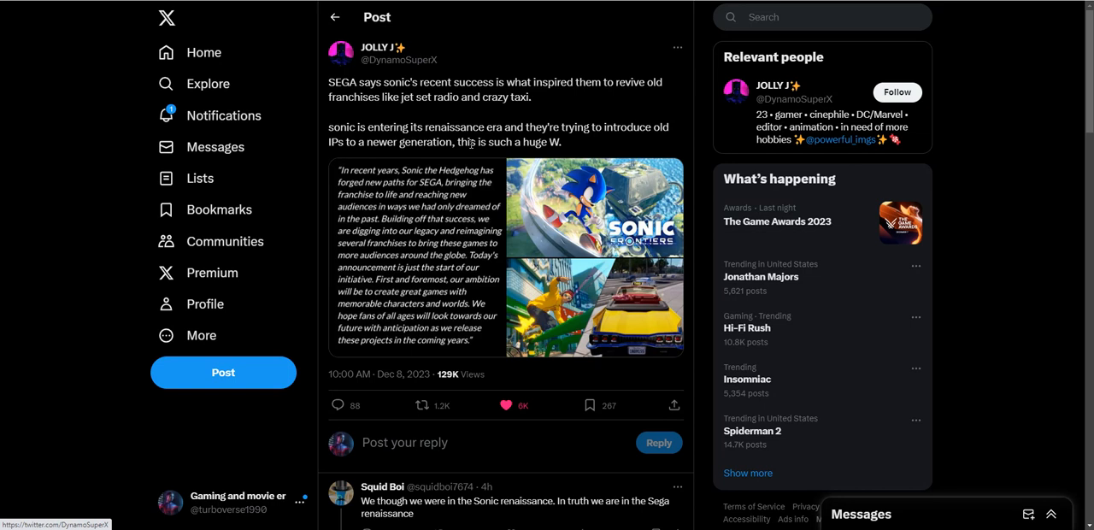
mouse_move(472, 154)
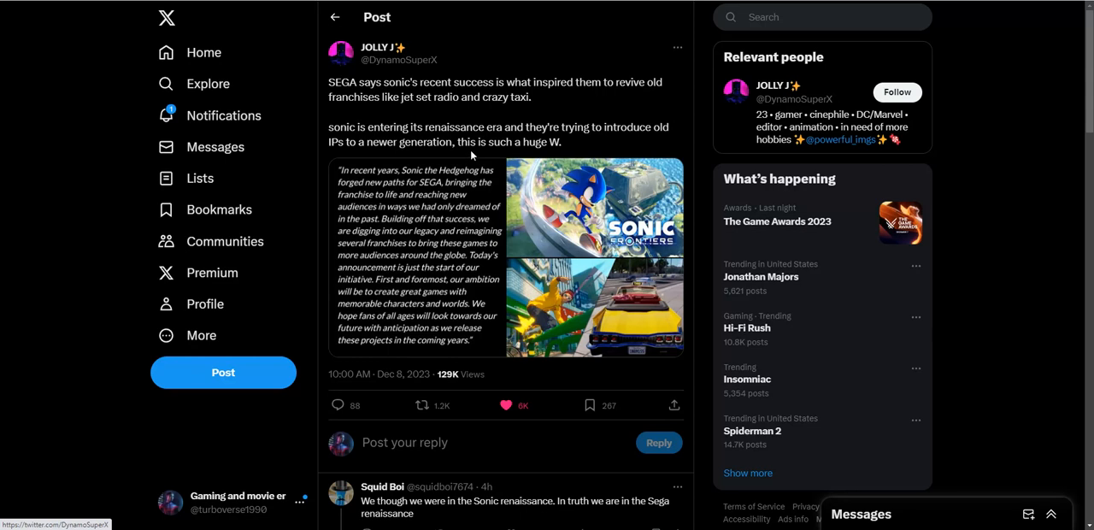
mouse_move(468, 147)
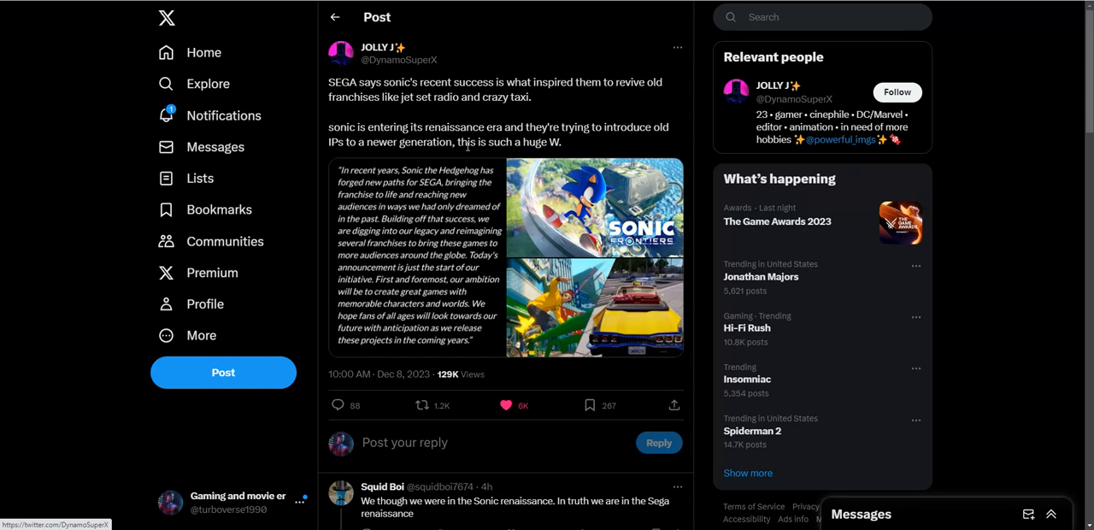
mouse_move(456, 158)
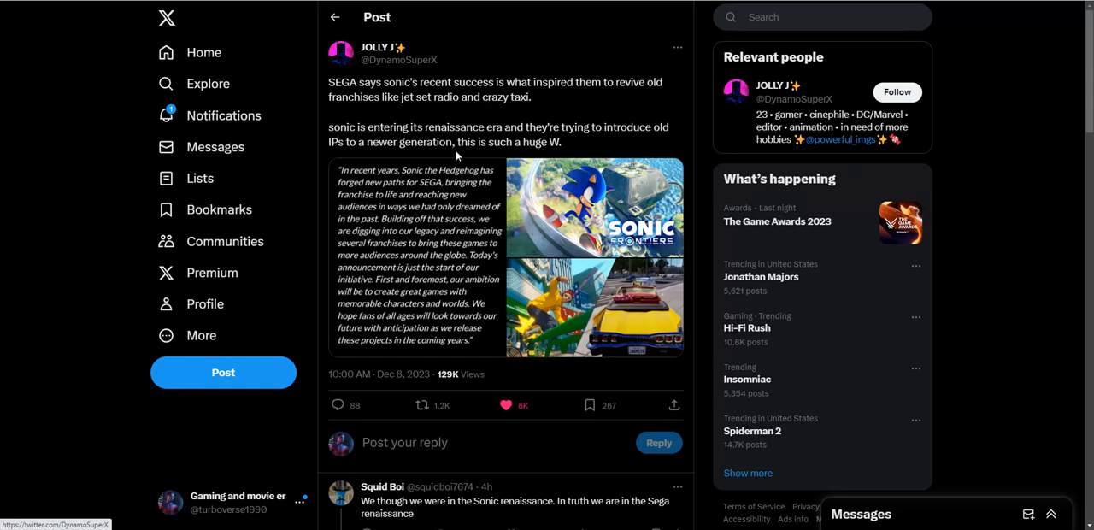
mouse_move(323, 406)
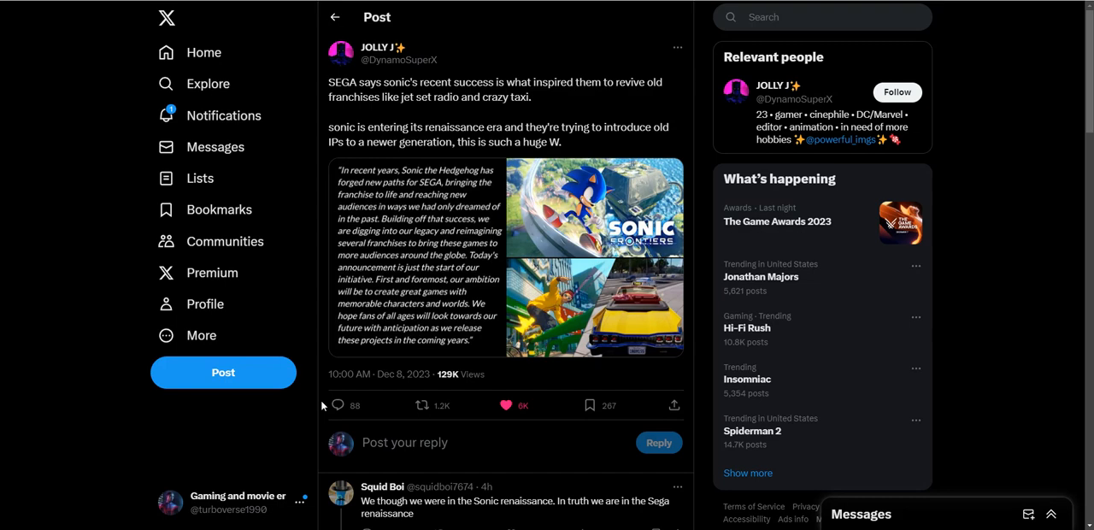
Step: Read down the replies under the Jet Set Radio and Crazy Taxi revival post
scroll("down", 3)
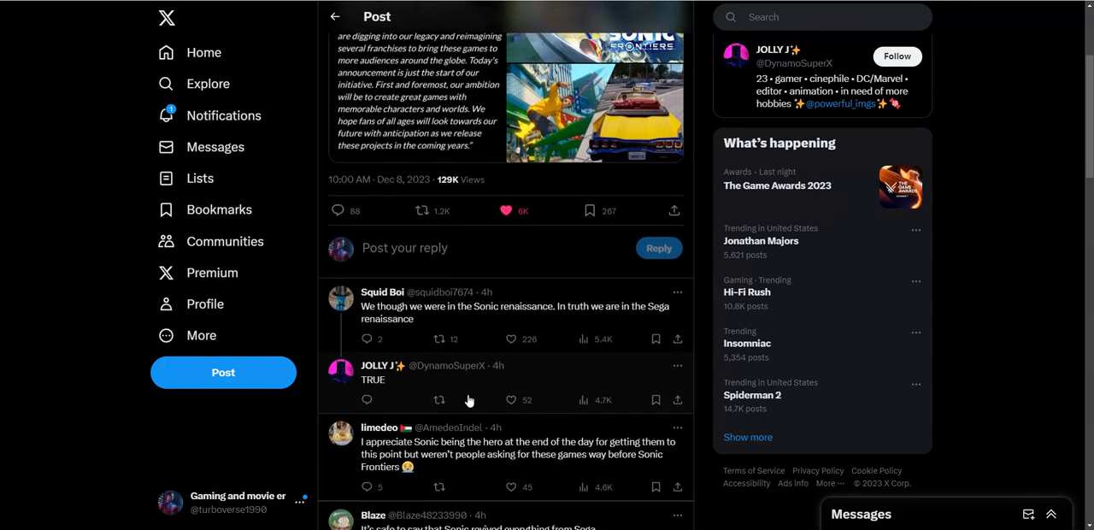
scroll("down", 3)
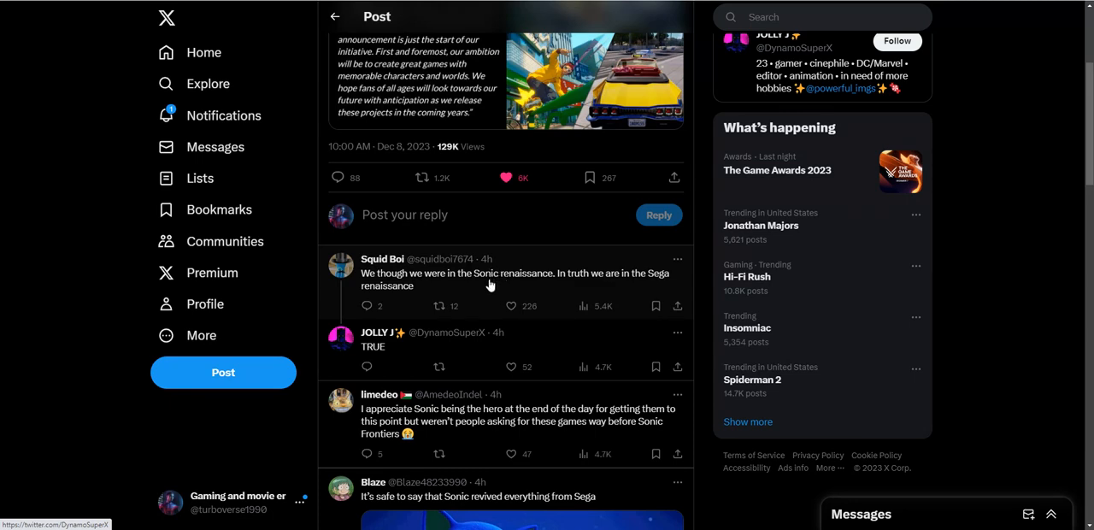
scroll("down", 3)
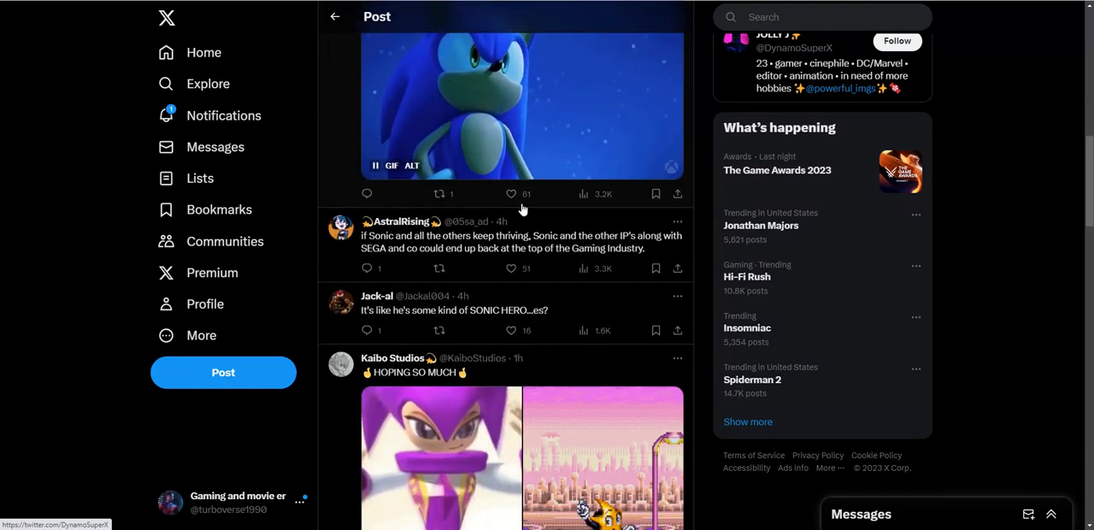
scroll("down", 3)
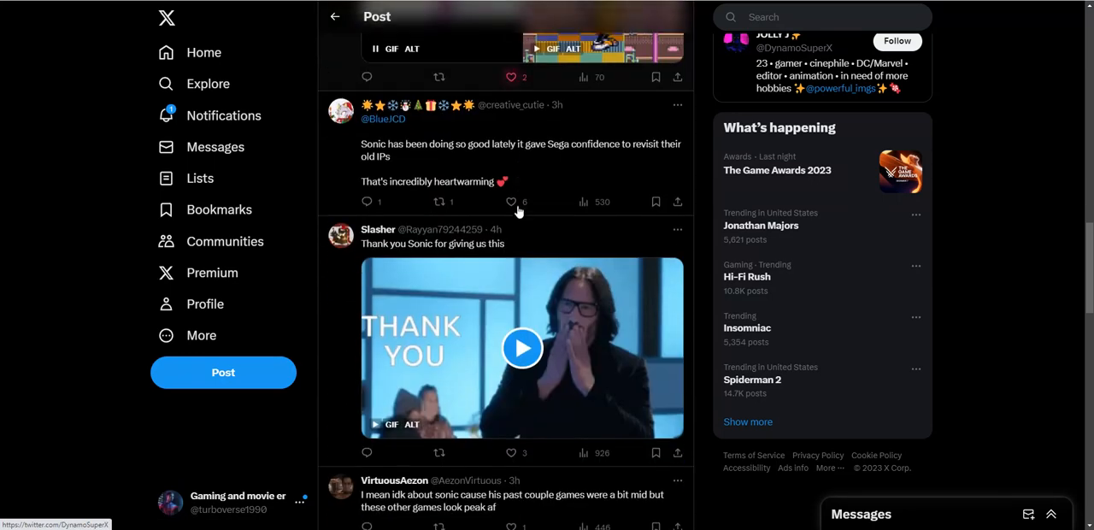
scroll("down", 3)
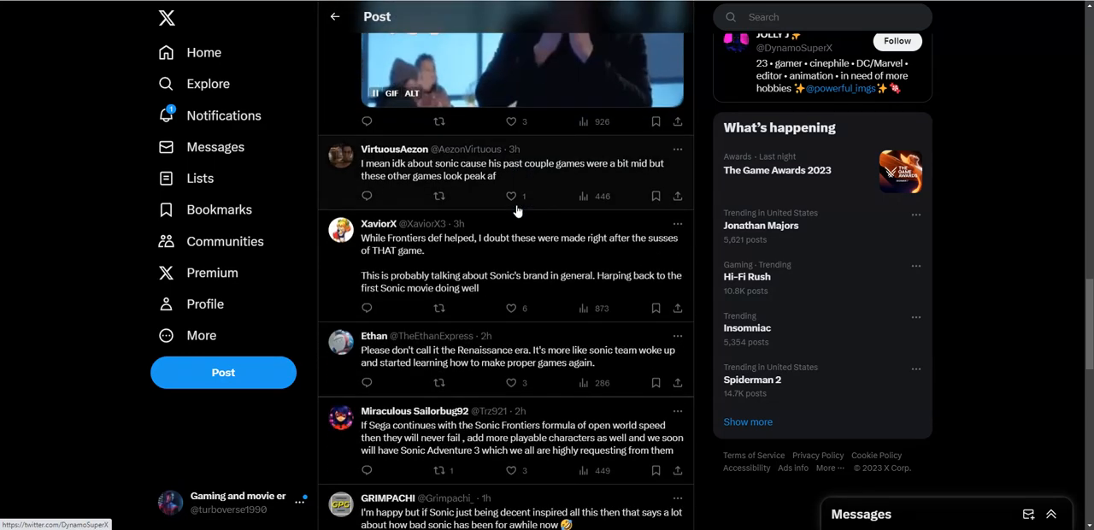
scroll("down", 3)
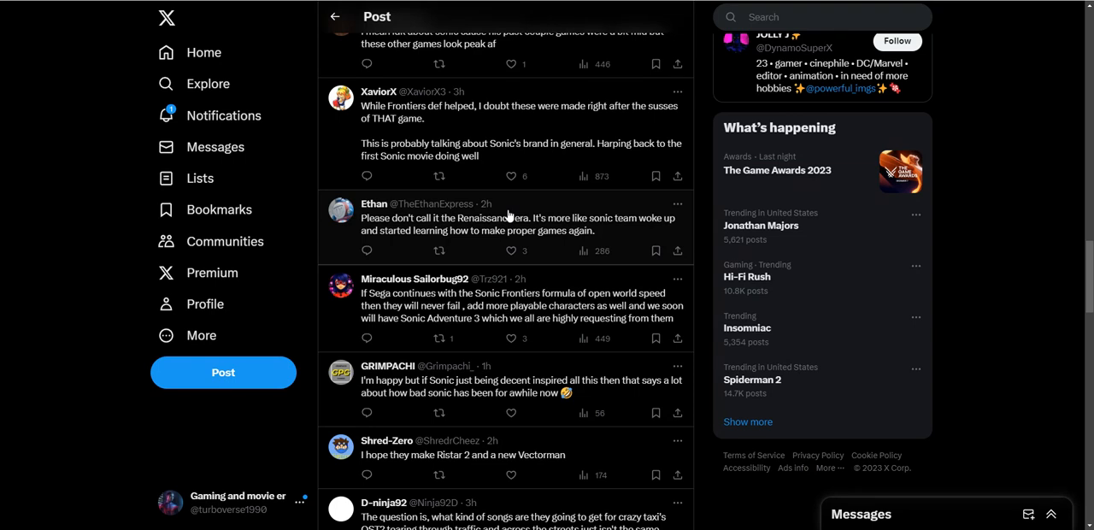
mouse_move(516, 218)
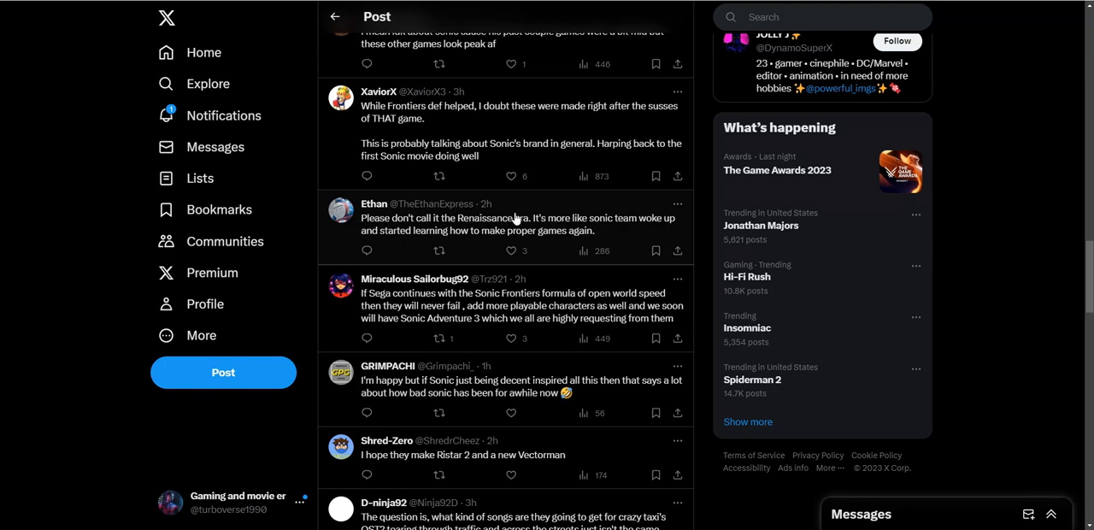
Step: Read down the fan replies past the Monkey Ball, Crazy Taxi and Jet Set Radio ones
scroll("down", 3)
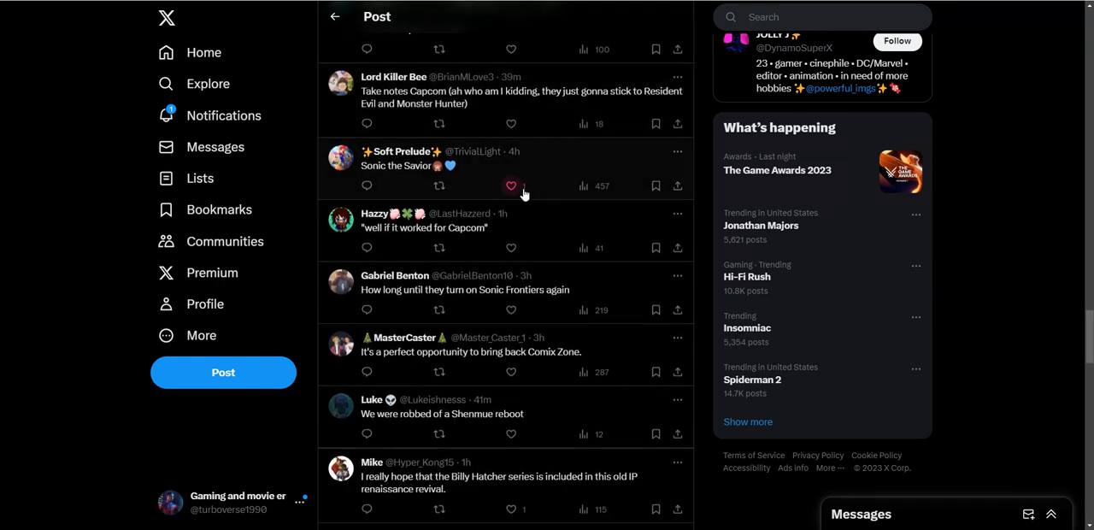
scroll("down", 3)
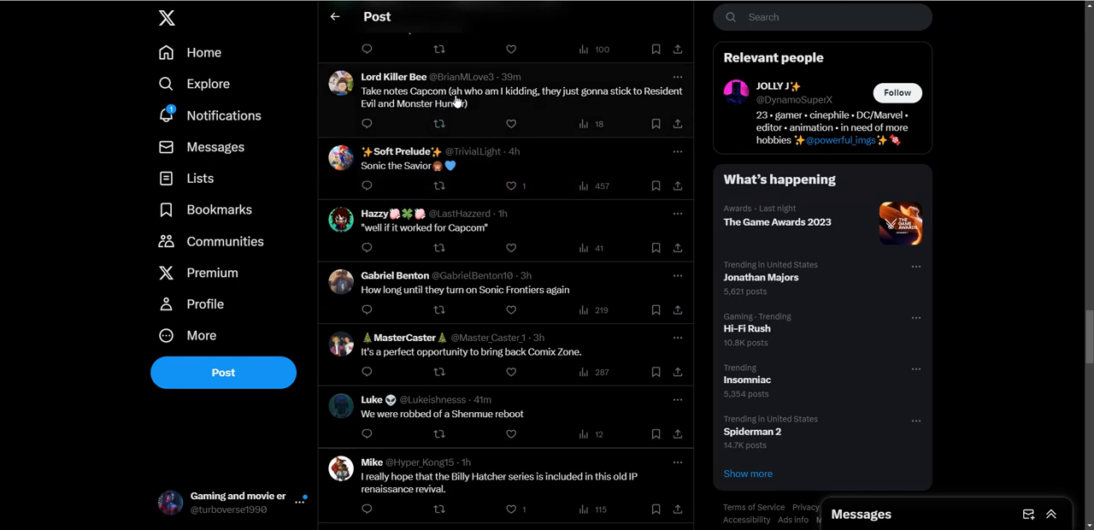
mouse_move(491, 119)
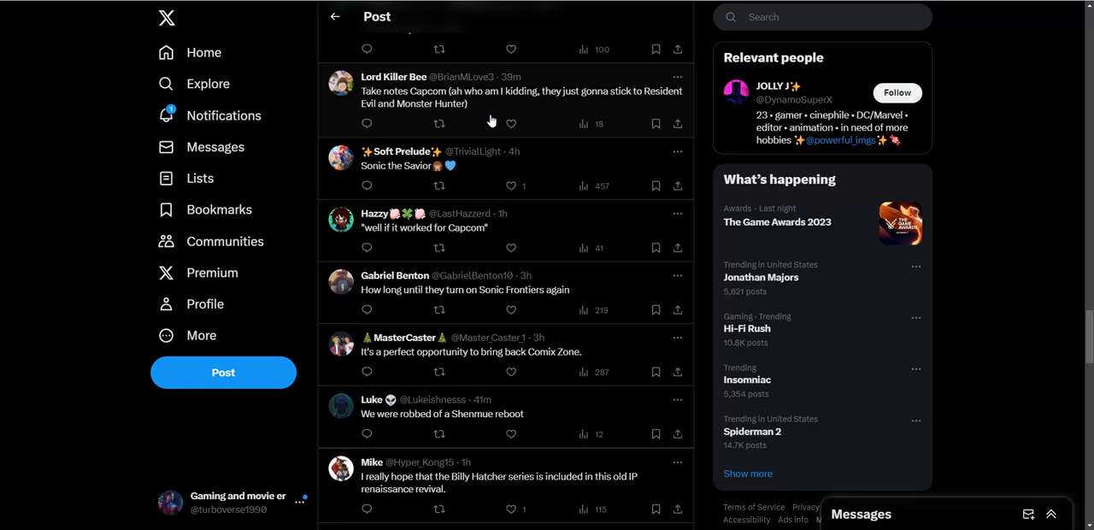
mouse_move(493, 120)
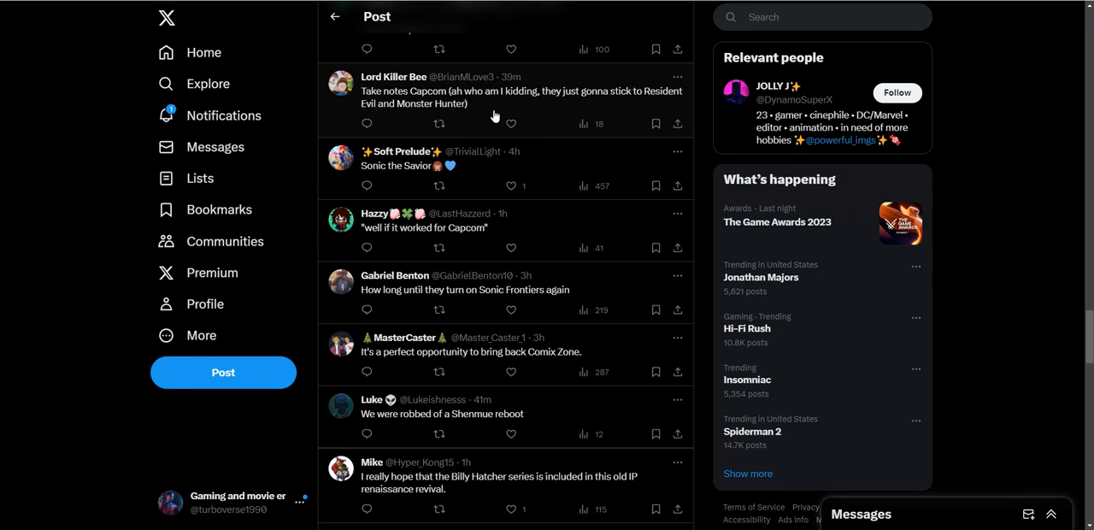
scroll("down", 3)
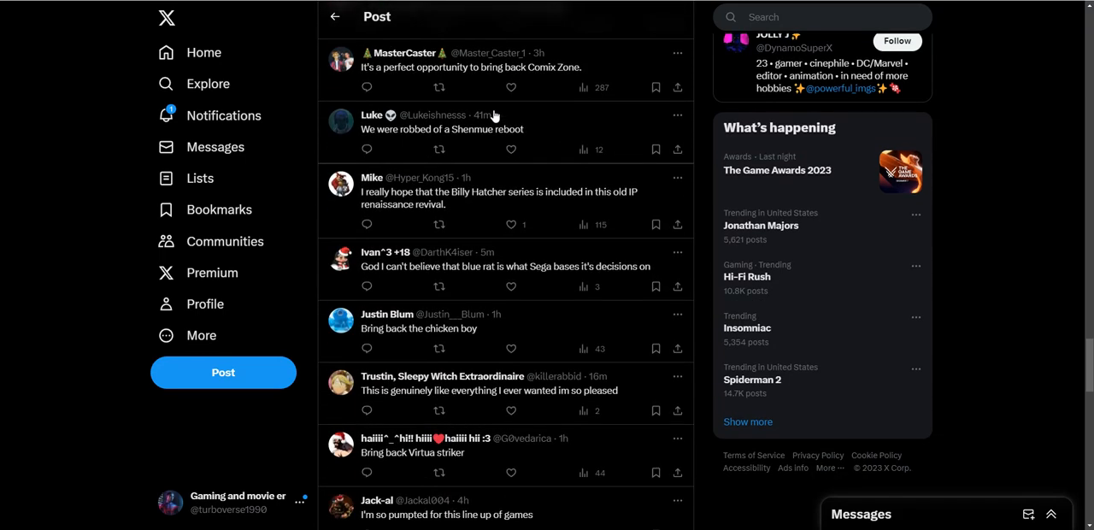
scroll("down", 3)
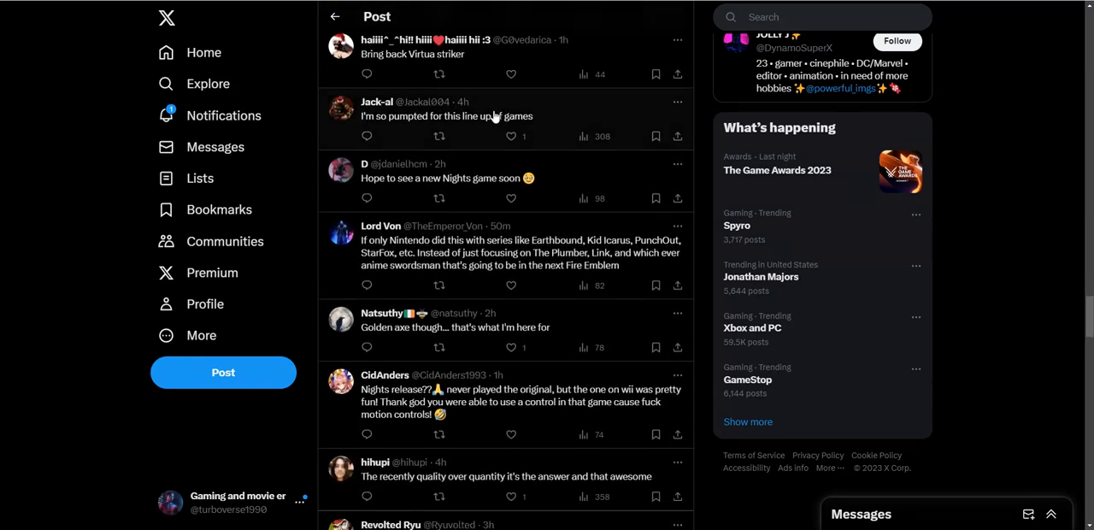
scroll("down", 3)
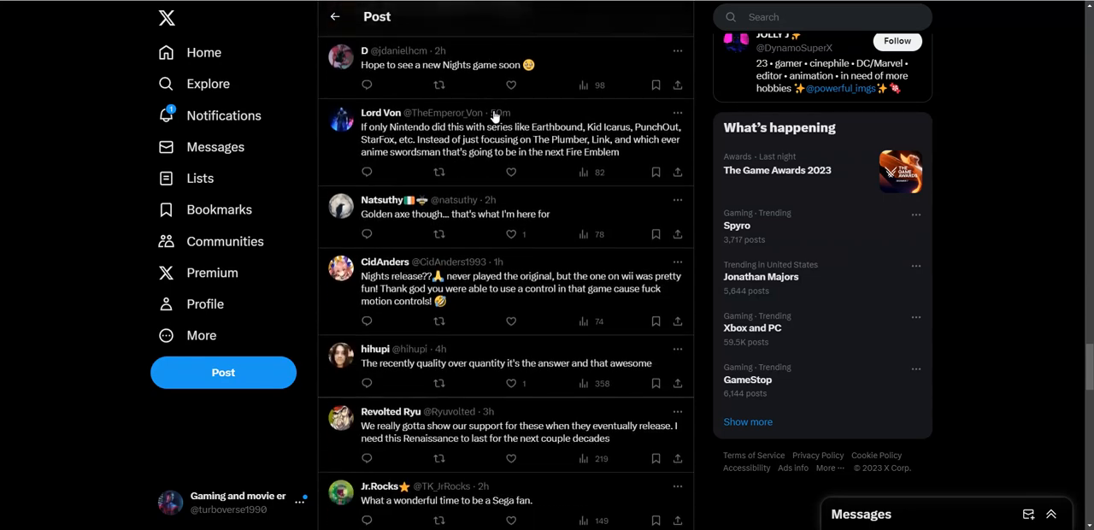
scroll("down", 3)
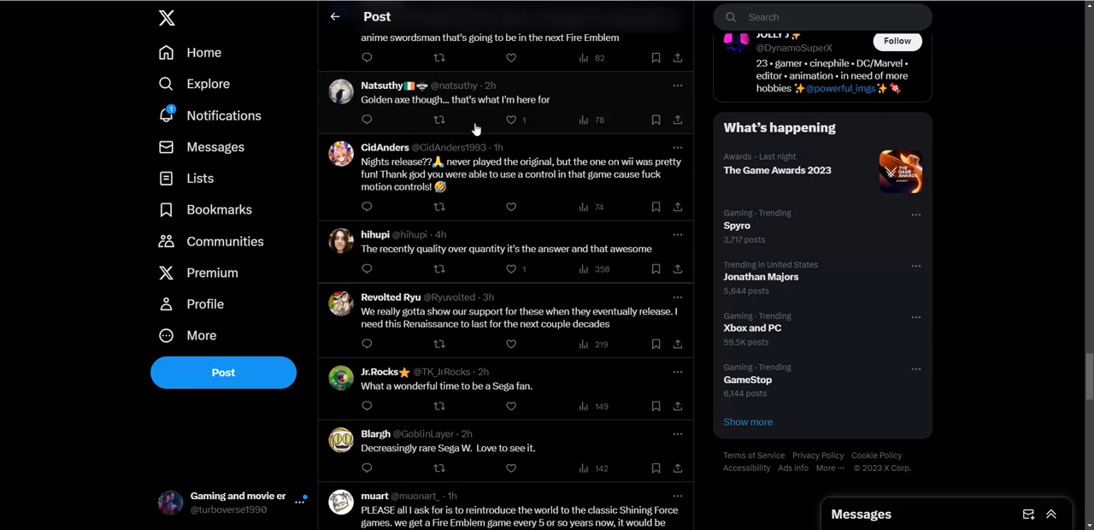
mouse_move(475, 110)
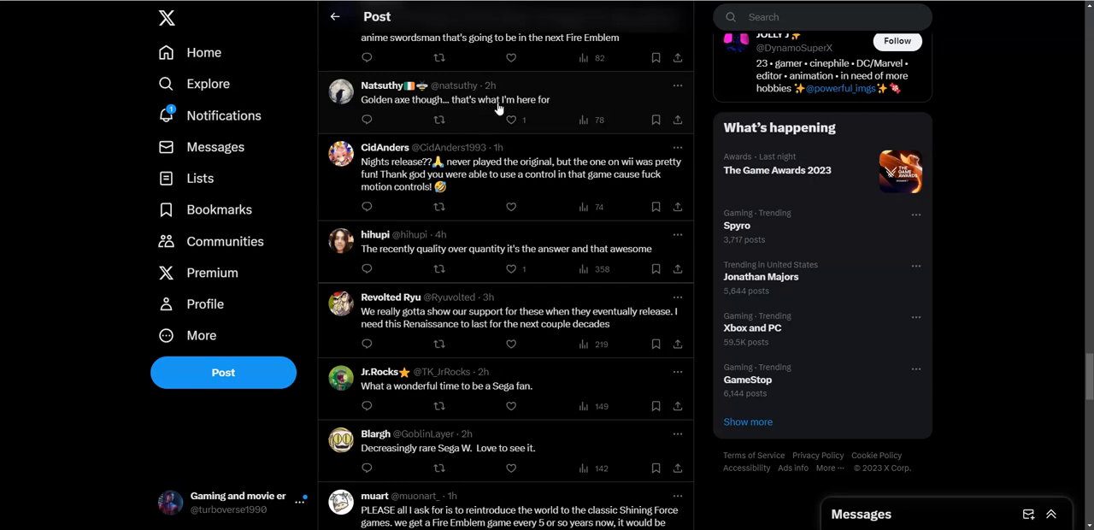
scroll("down", 3)
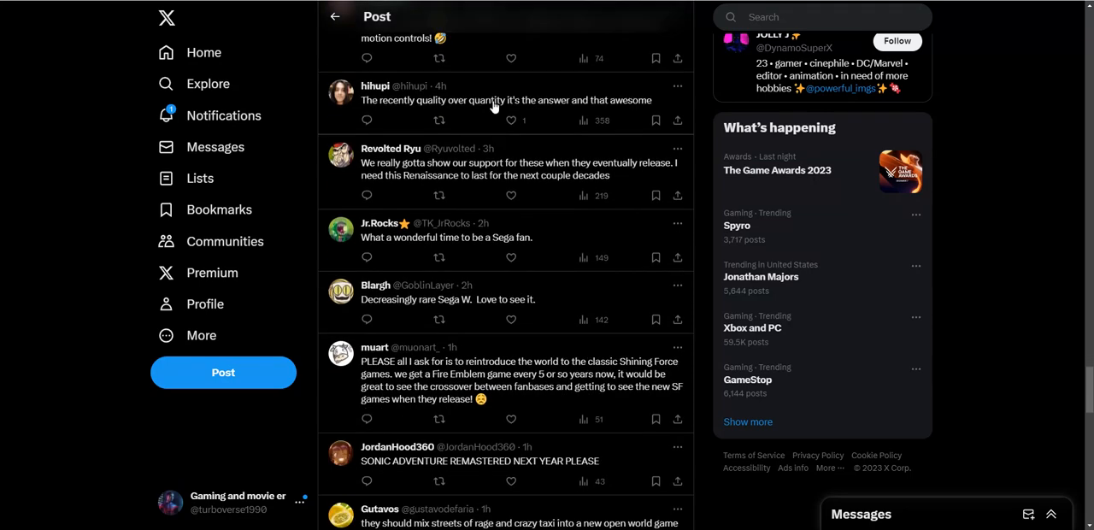
scroll("down", 3)
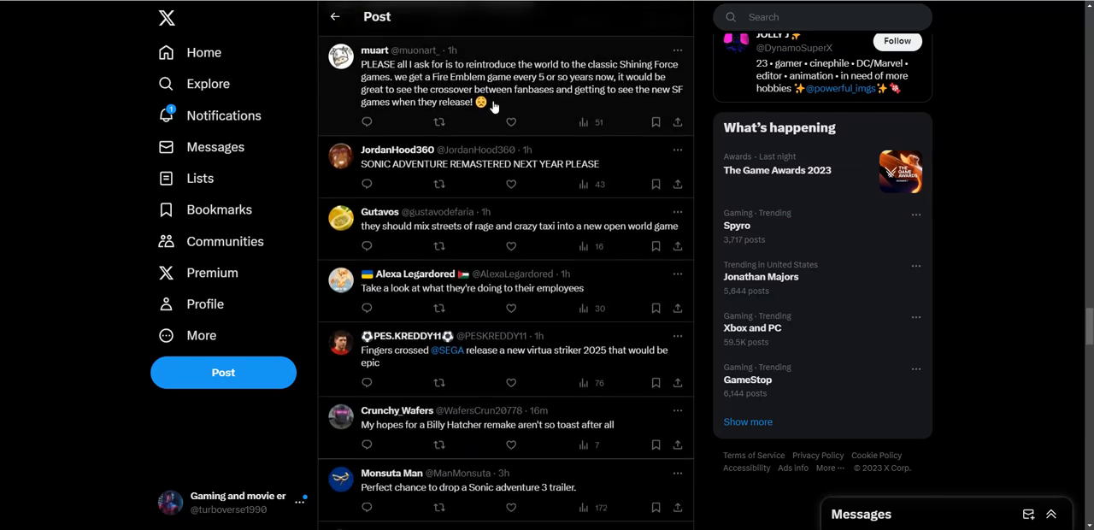
scroll("down", 3)
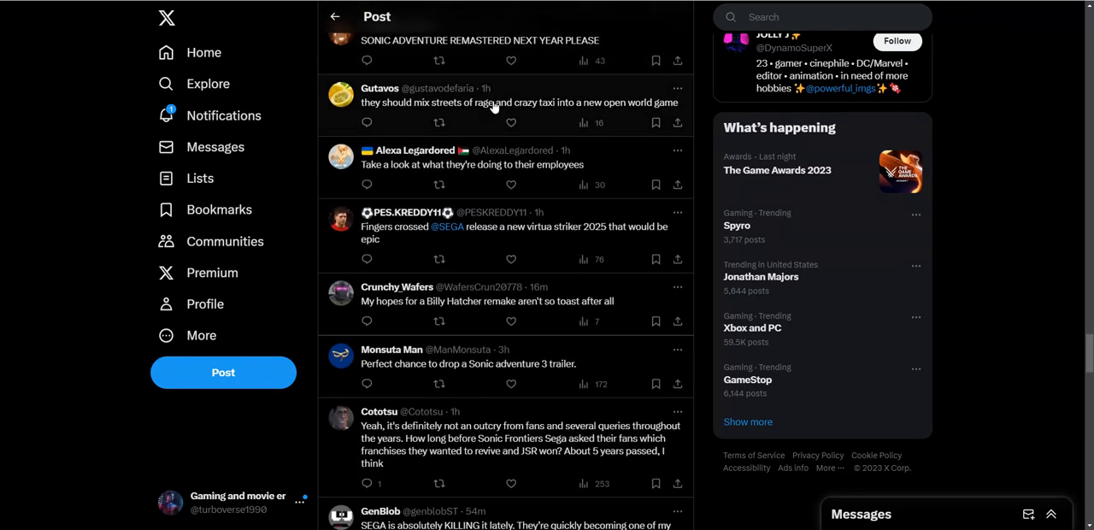
scroll("down", 3)
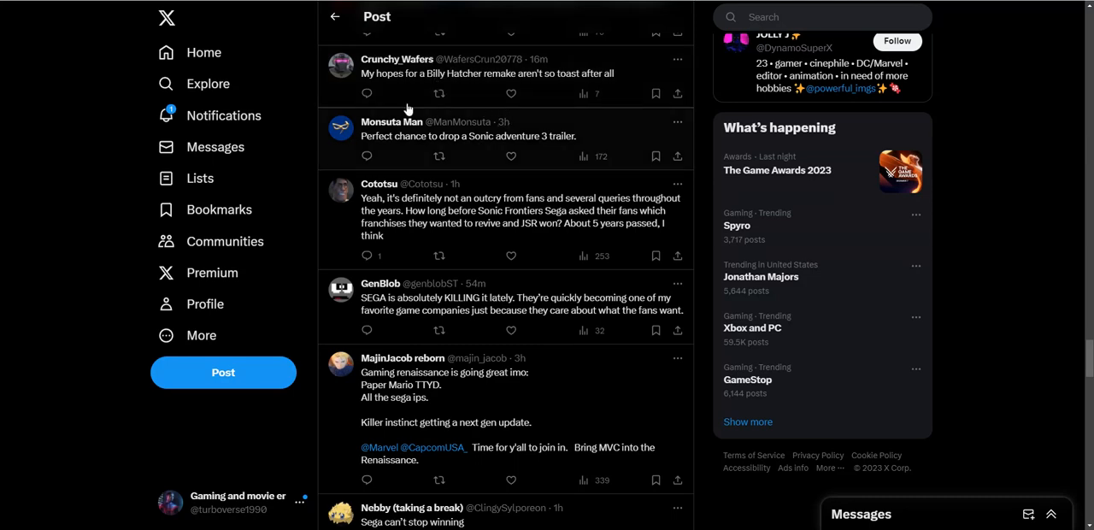
mouse_move(510, 82)
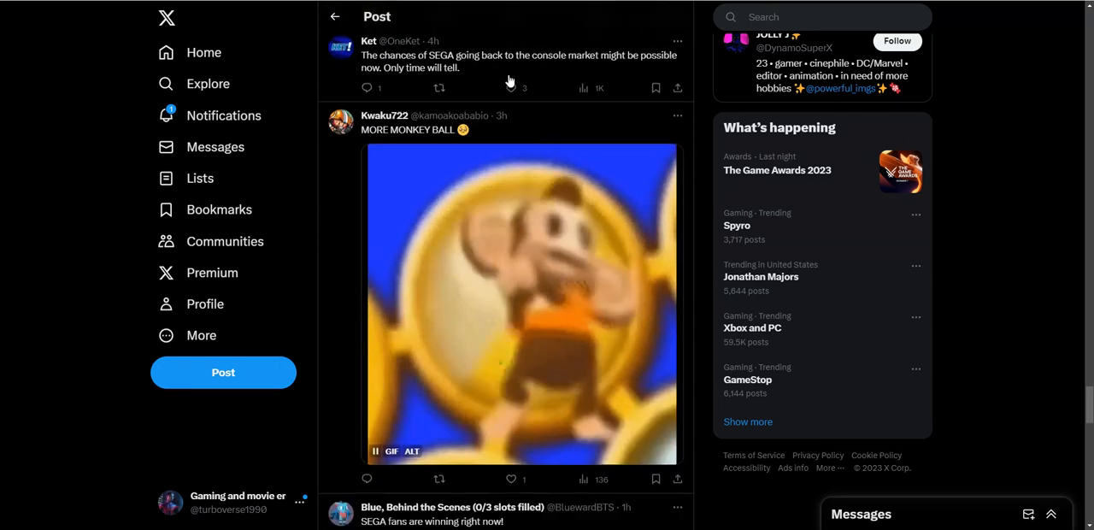
Step: Continue down the reply thread until the CyberM reply comes into view
scroll("down", 3)
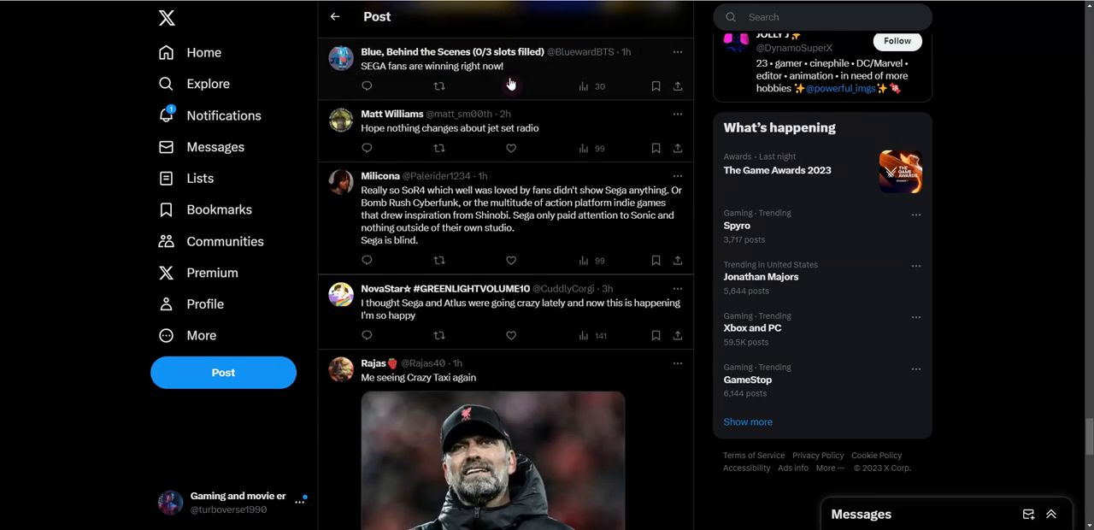
scroll("down", 3)
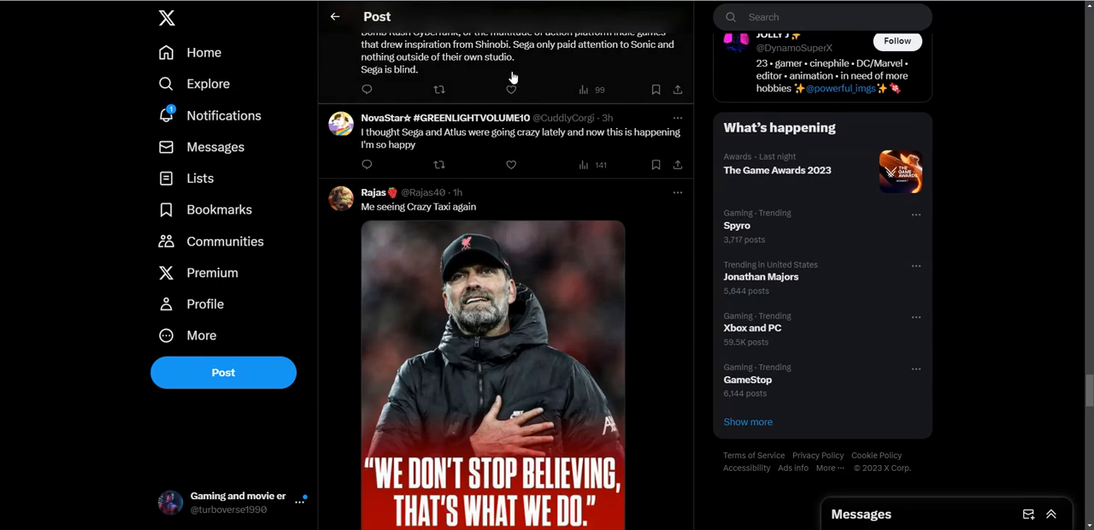
scroll("down", 3)
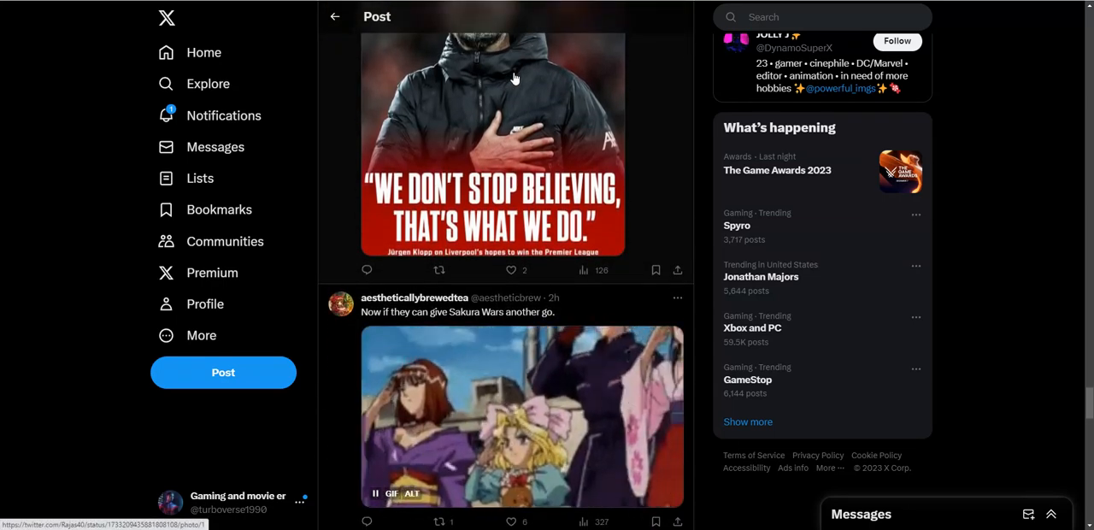
scroll("down", 3)
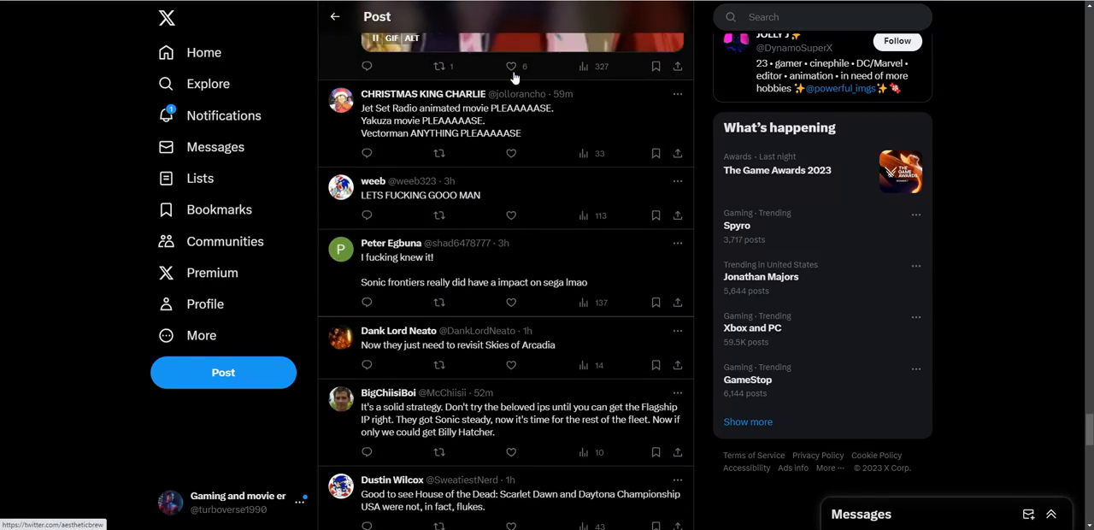
scroll("down", 3)
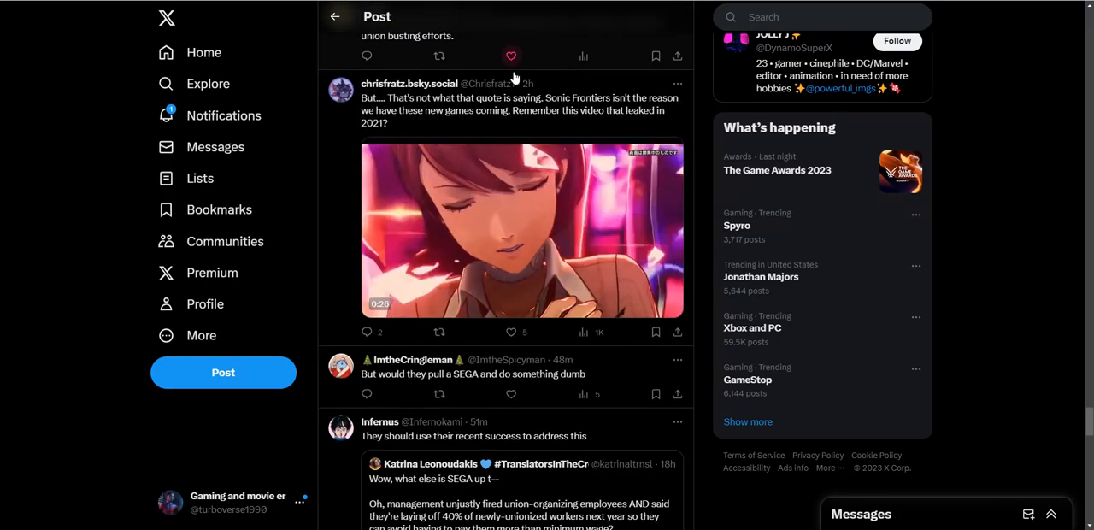
scroll("down", 3)
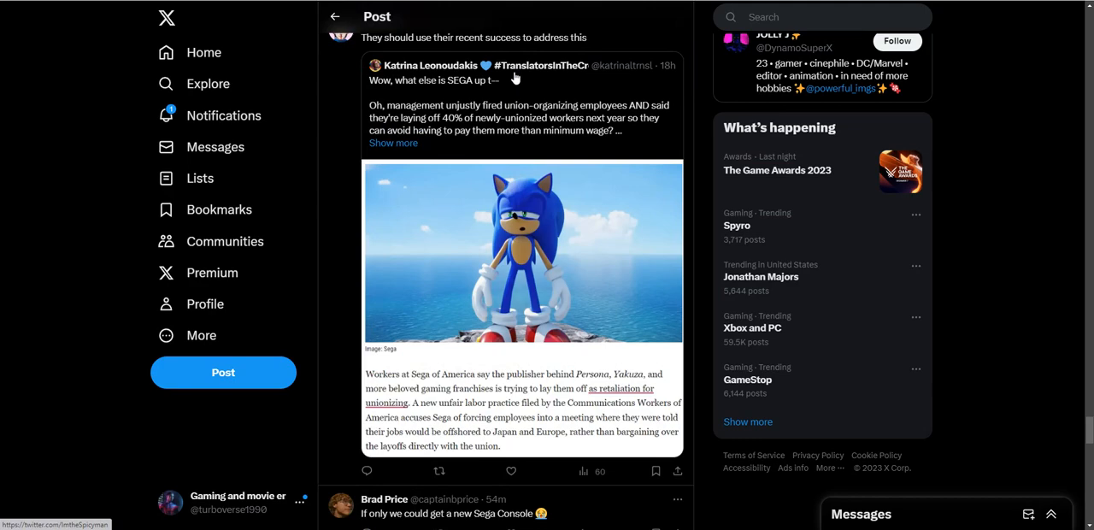
scroll("down", 3)
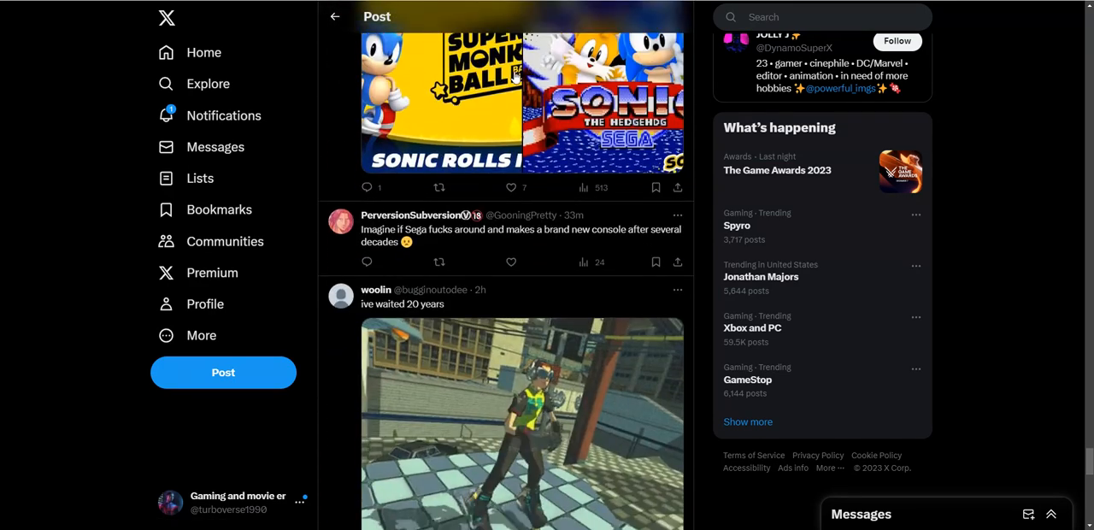
scroll("down", 3)
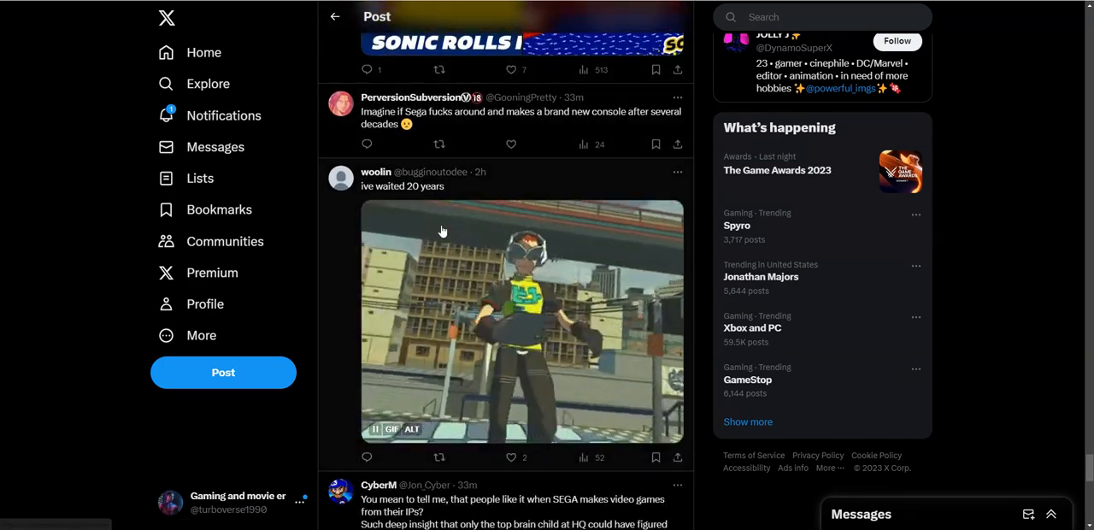
scroll("down", 3)
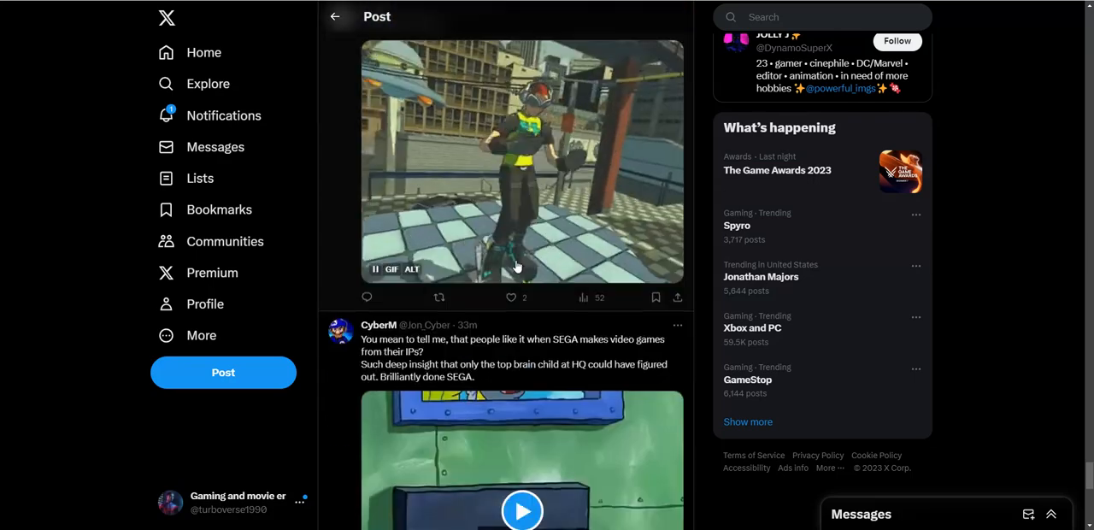
scroll("down", 3)
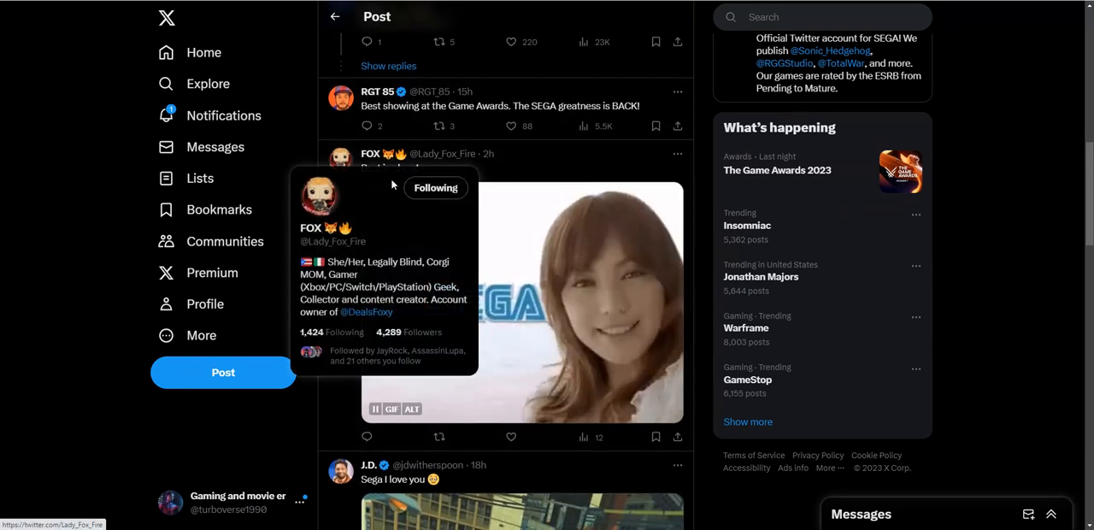
mouse_move(465, 113)
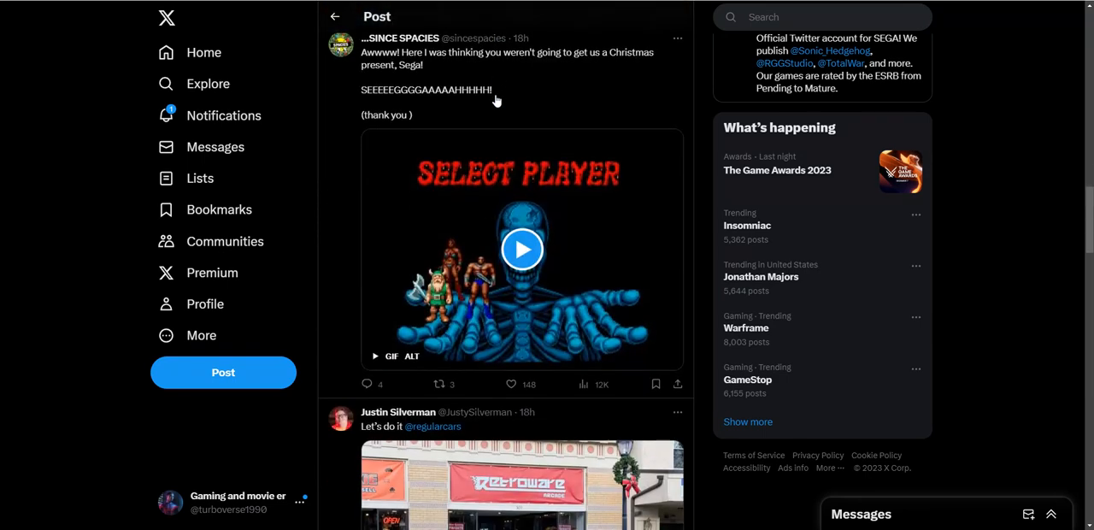
Step: Play the SELECT PLAYER animation reply, then read past the Let's Procrastinate reply
left_click(523, 250)
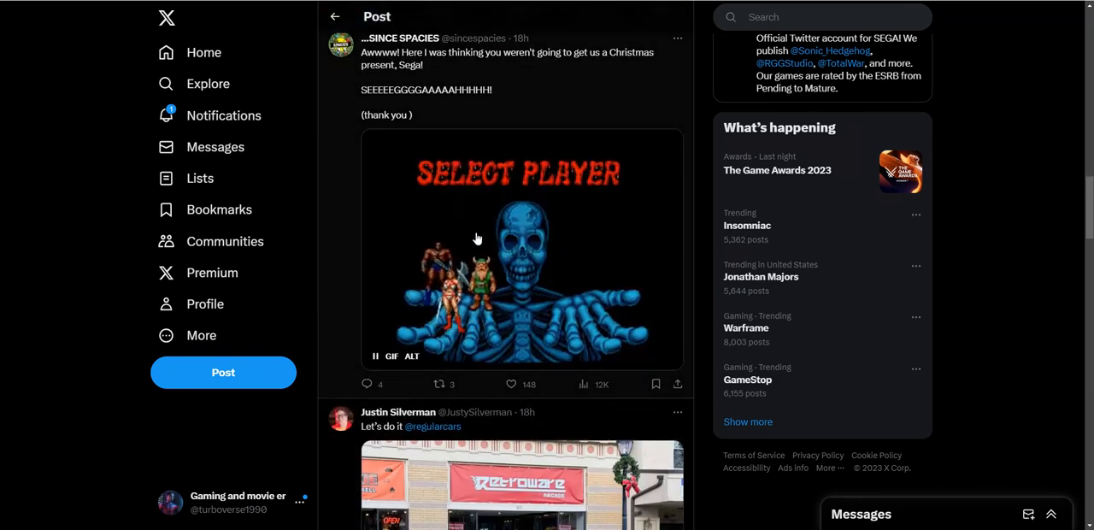
scroll("down", 3)
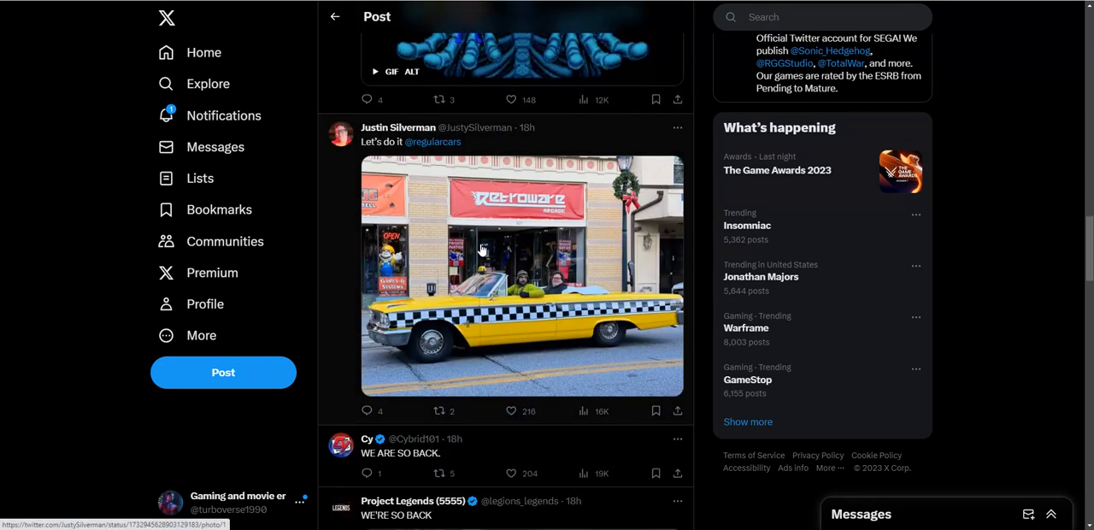
scroll("down", 3)
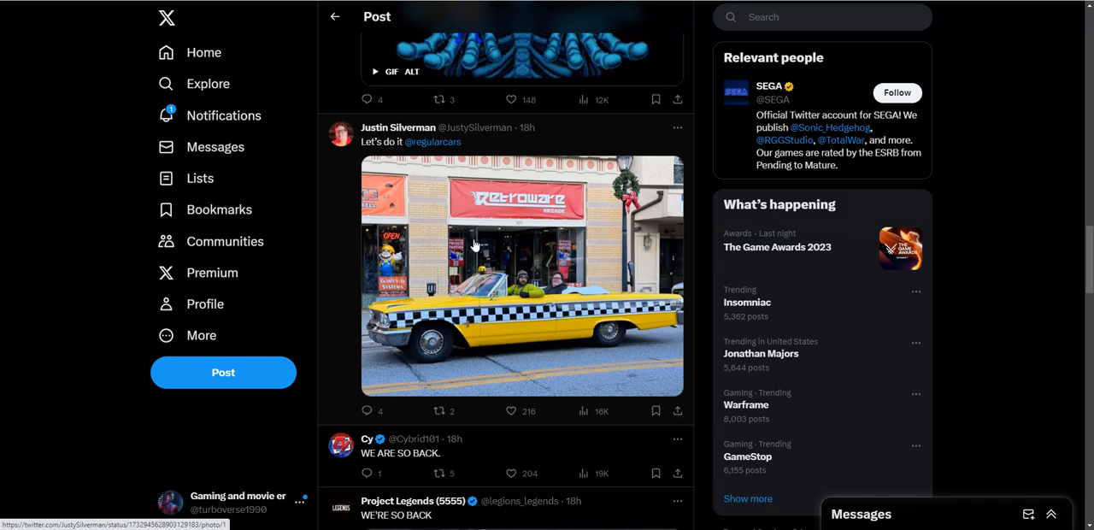
mouse_move(509, 243)
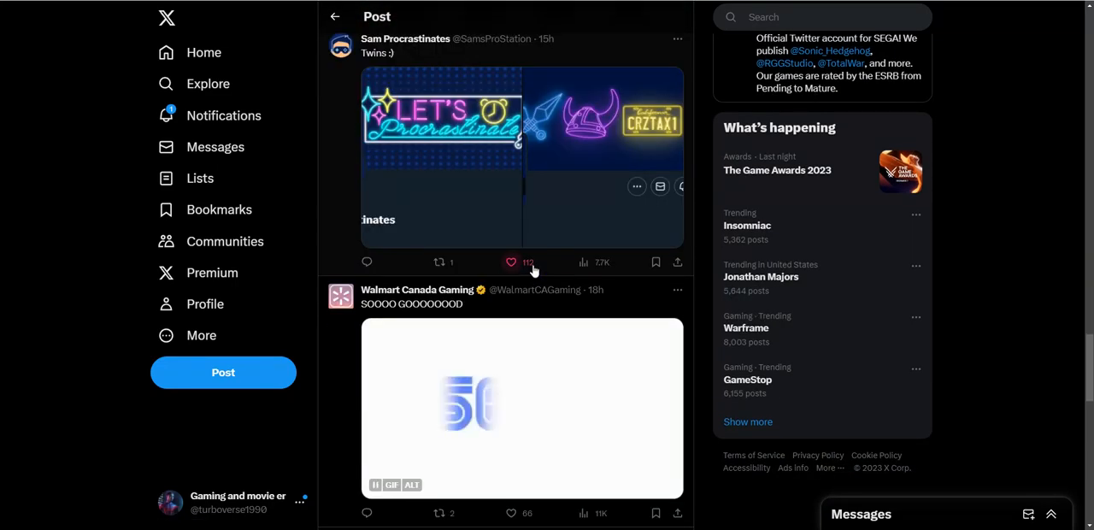
scroll("down", 3)
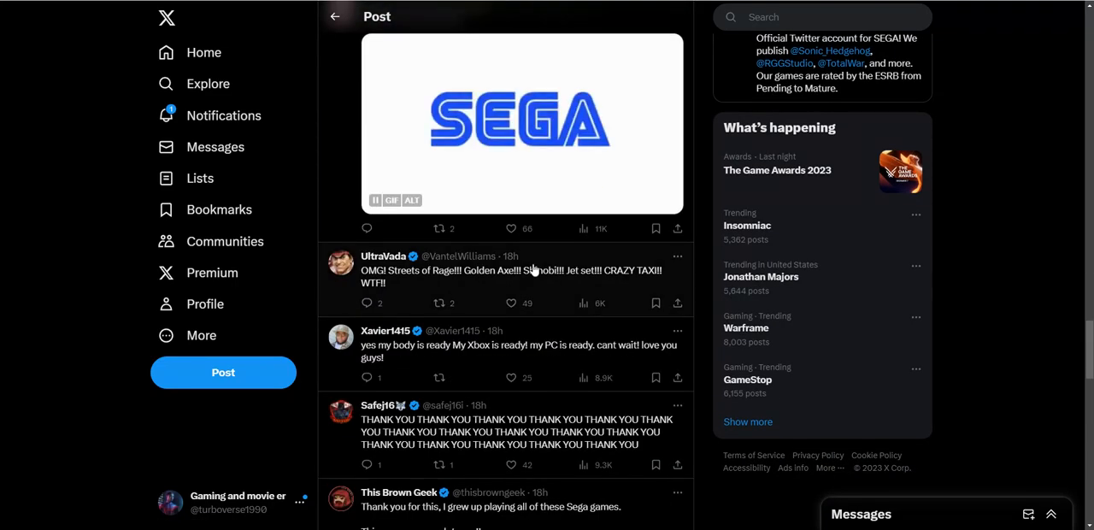
scroll("down", 3)
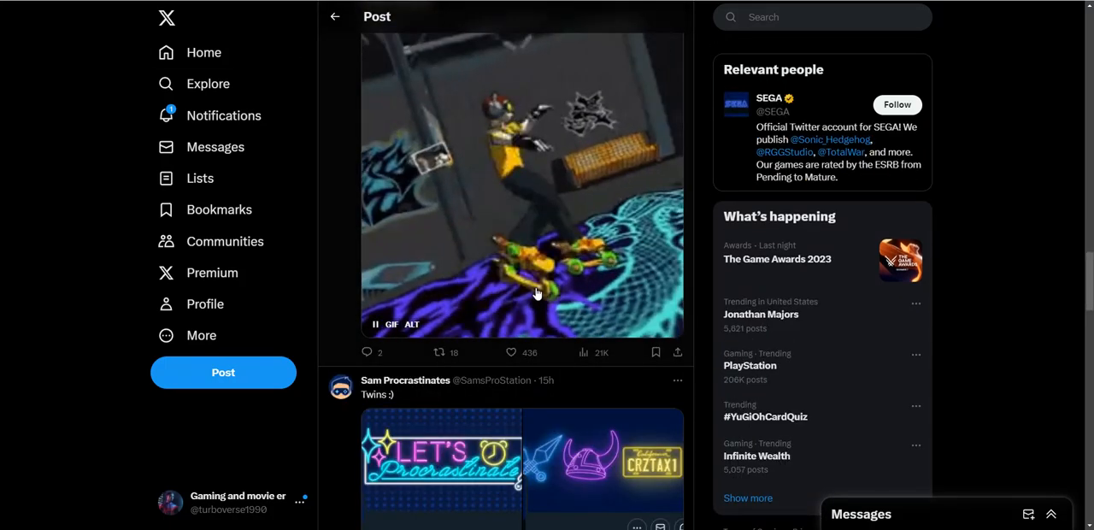
scroll("down", 3)
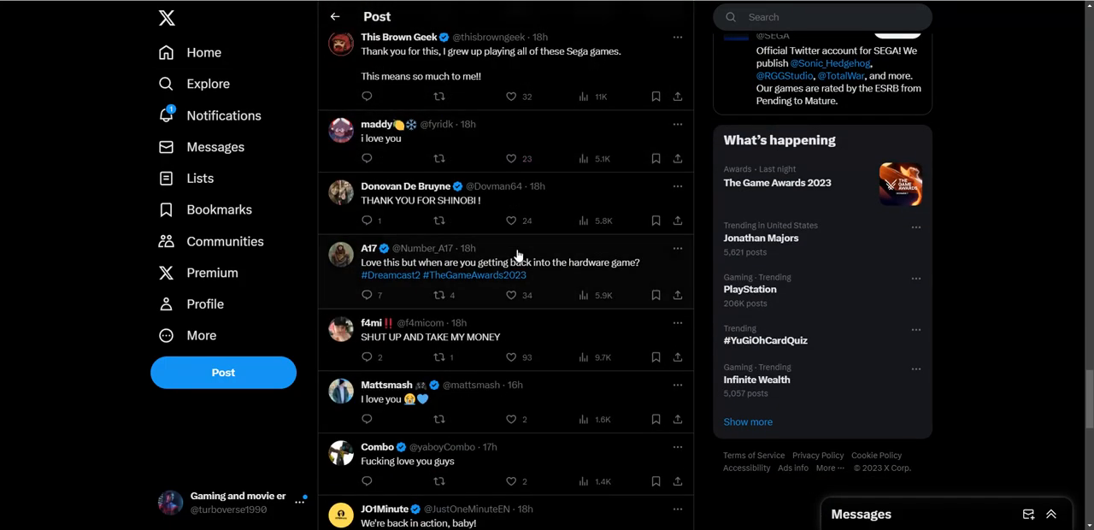
scroll("down", 3)
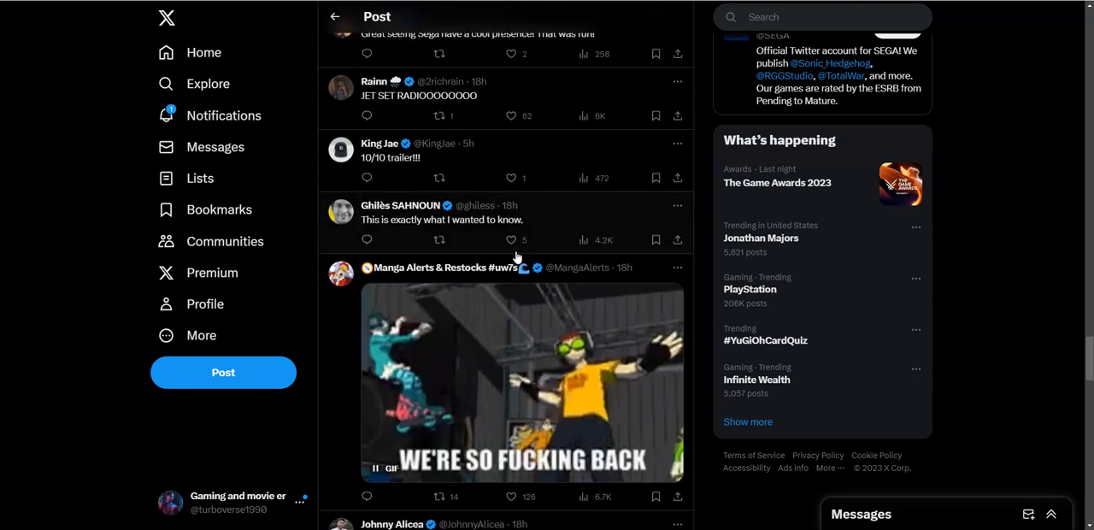
Step: Read on past the Walmart Canada Gaming reply down to the Dreamcast 2 image reply
scroll("down", 3)
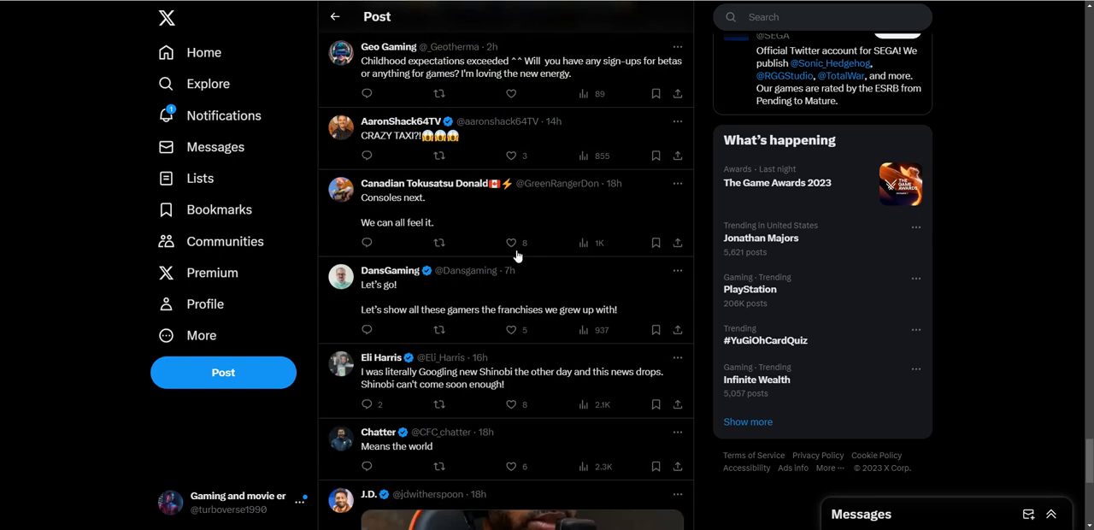
scroll("down", 3)
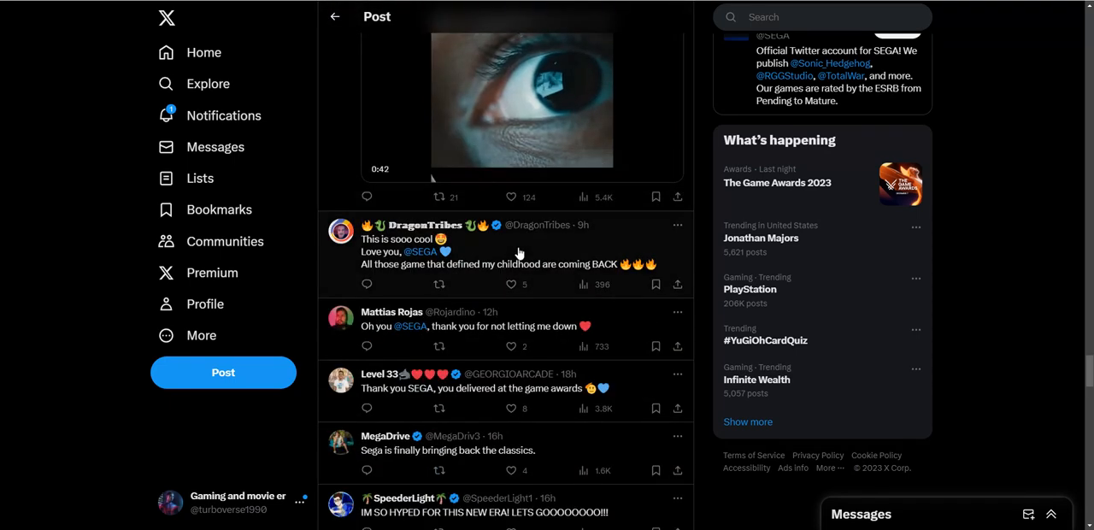
scroll("down", 3)
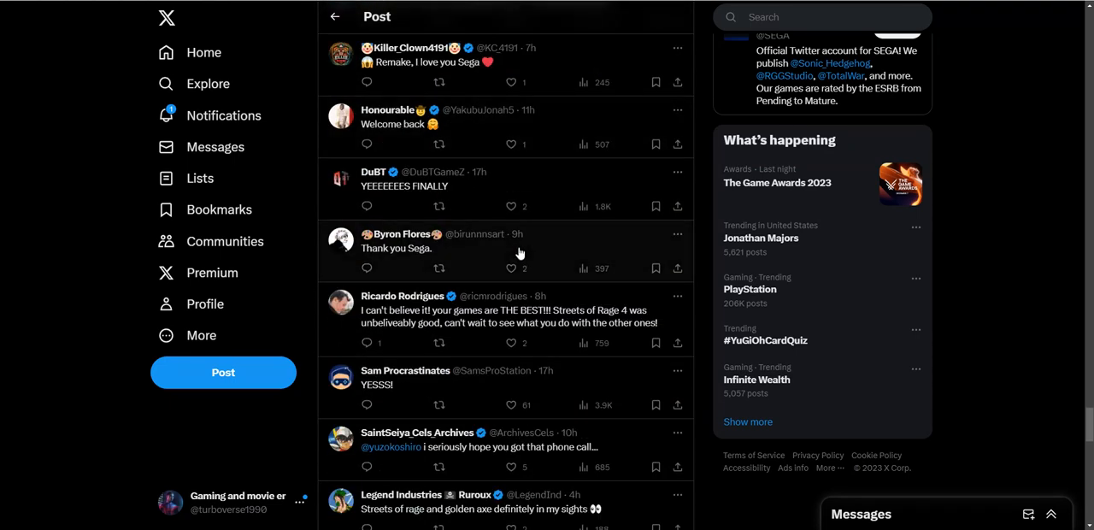
scroll("down", 3)
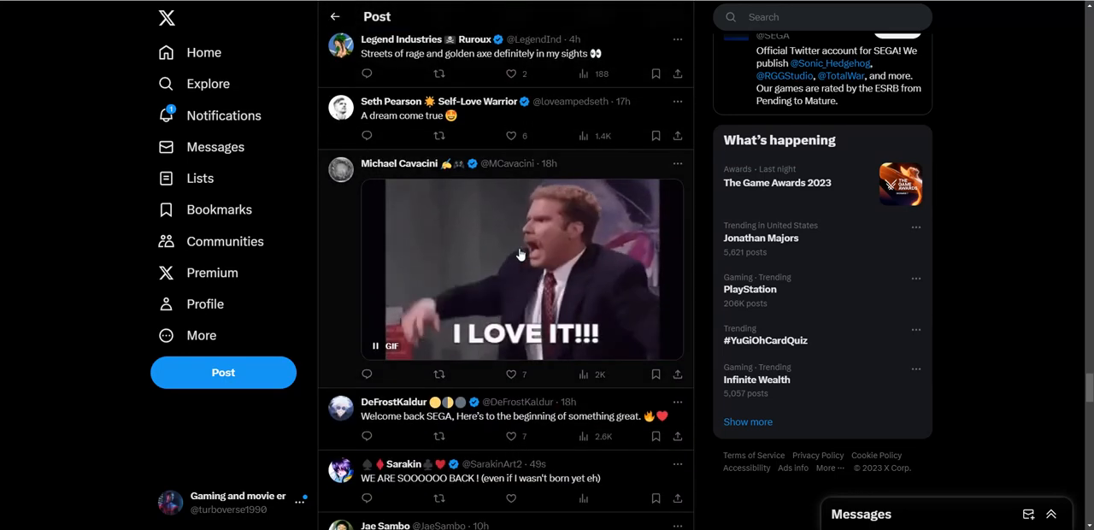
scroll("down", 3)
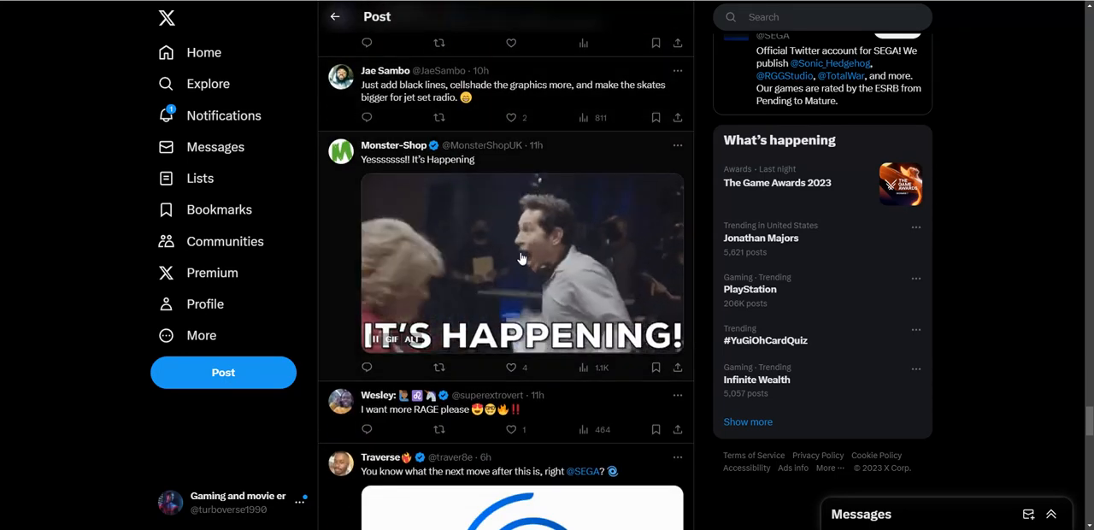
scroll("down", 3)
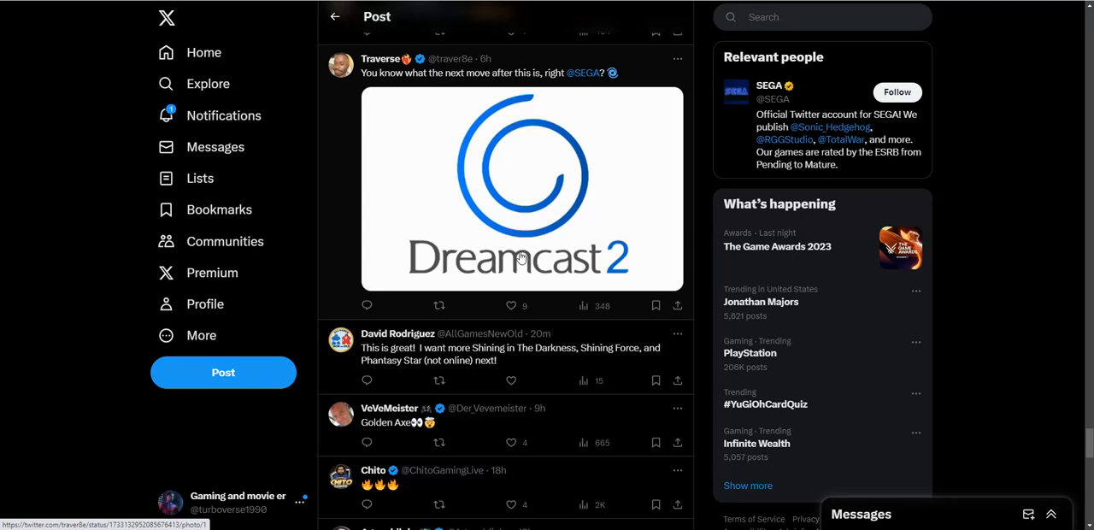
mouse_move(485, 272)
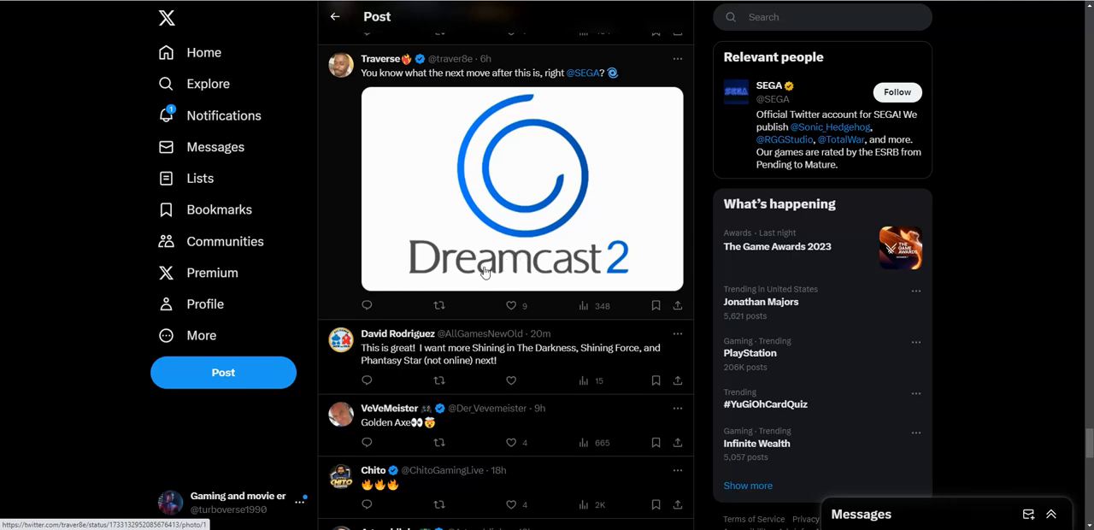
mouse_move(467, 274)
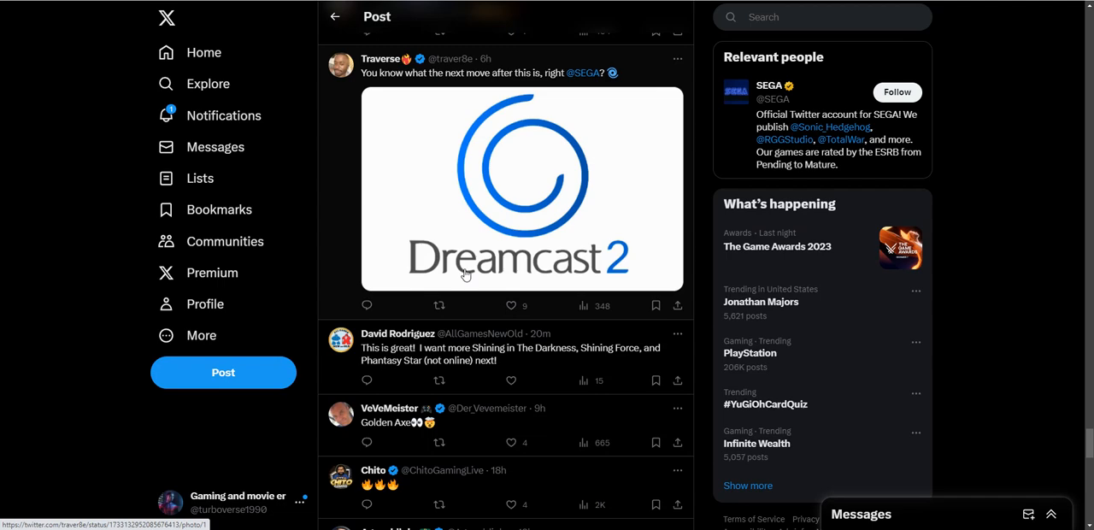
mouse_move(460, 277)
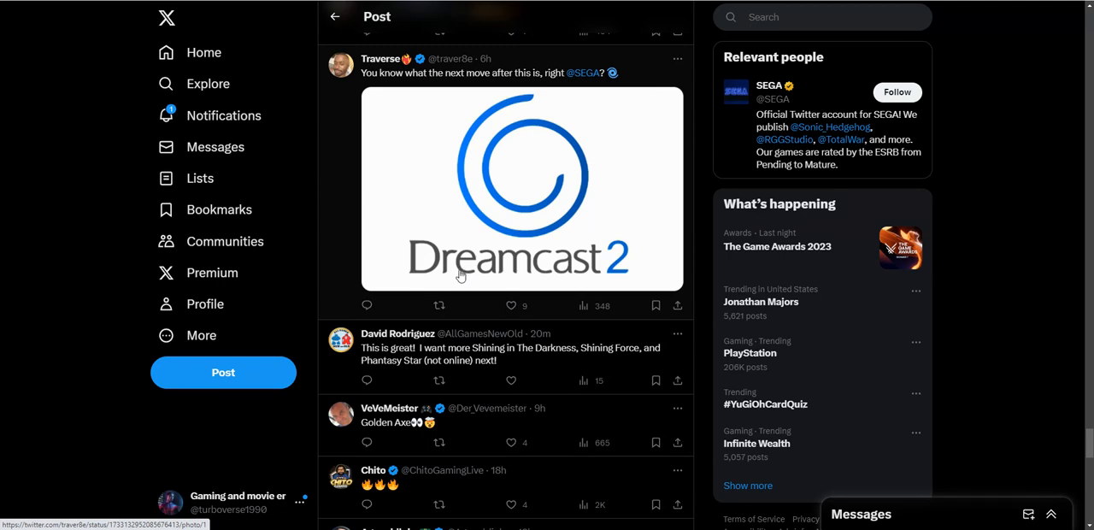
Step: Read from the Dreamcast 2 reply down to the Balena Productions 6-Pak cartridge reply
scroll("down", 3)
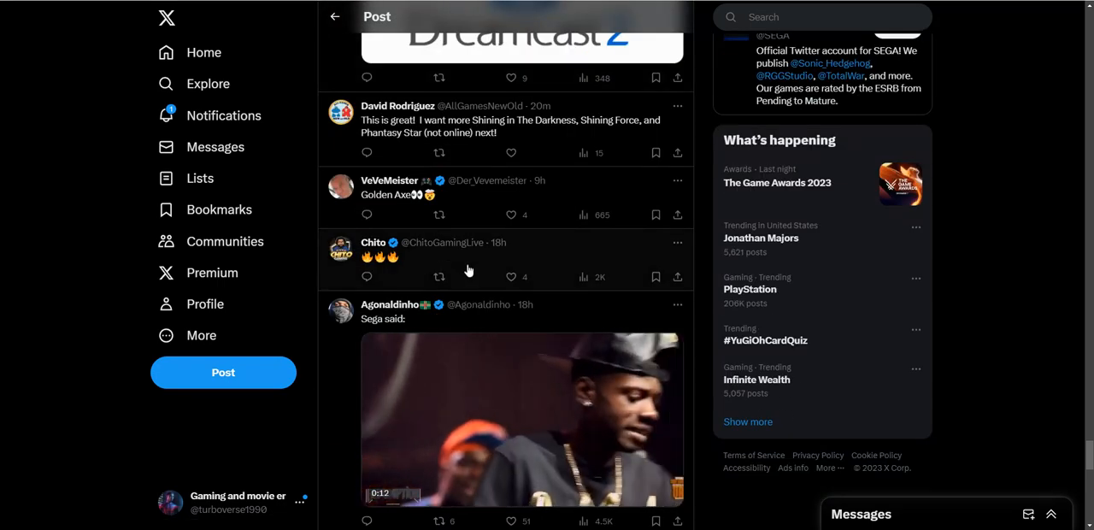
scroll("down", 3)
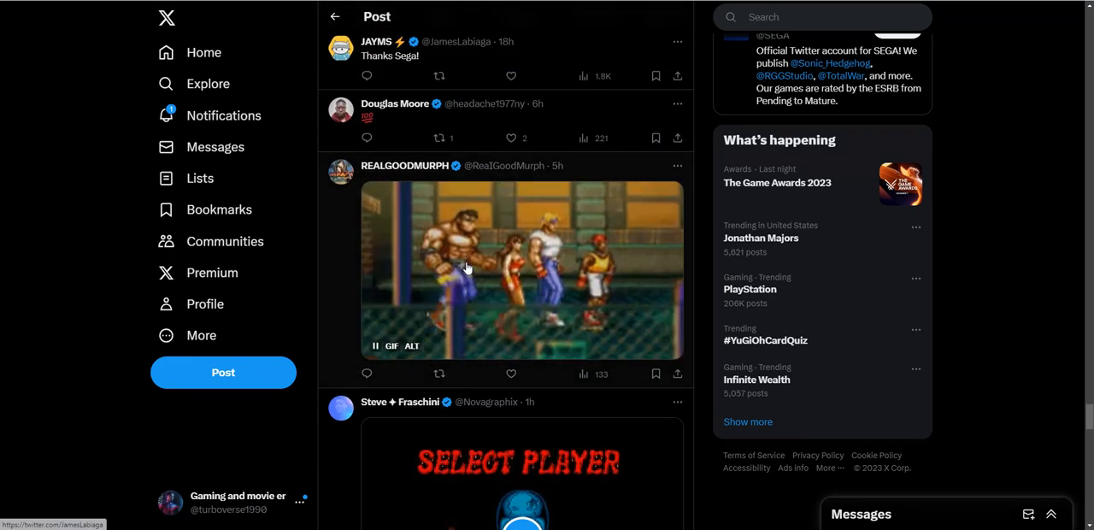
scroll("down", 3)
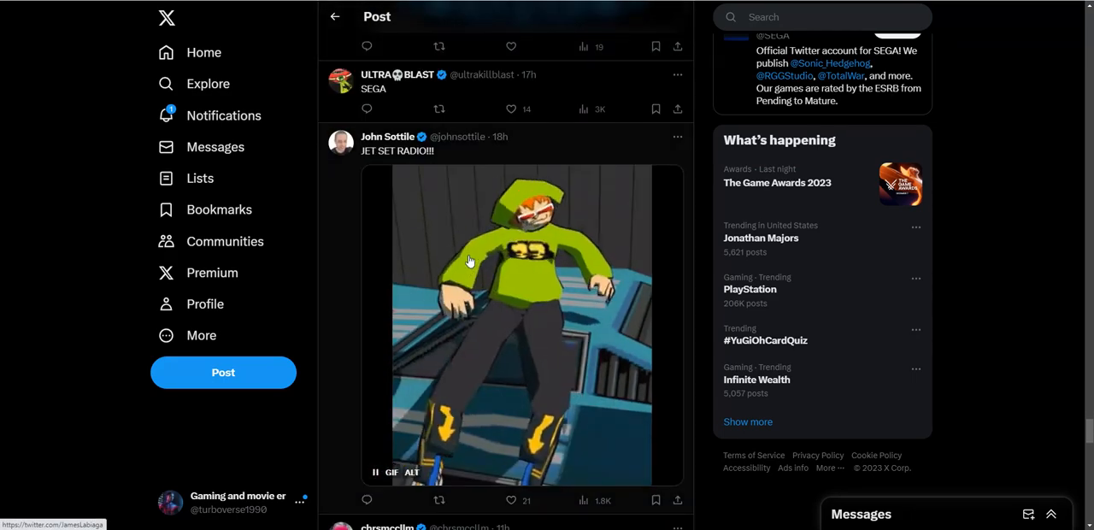
scroll("down", 3)
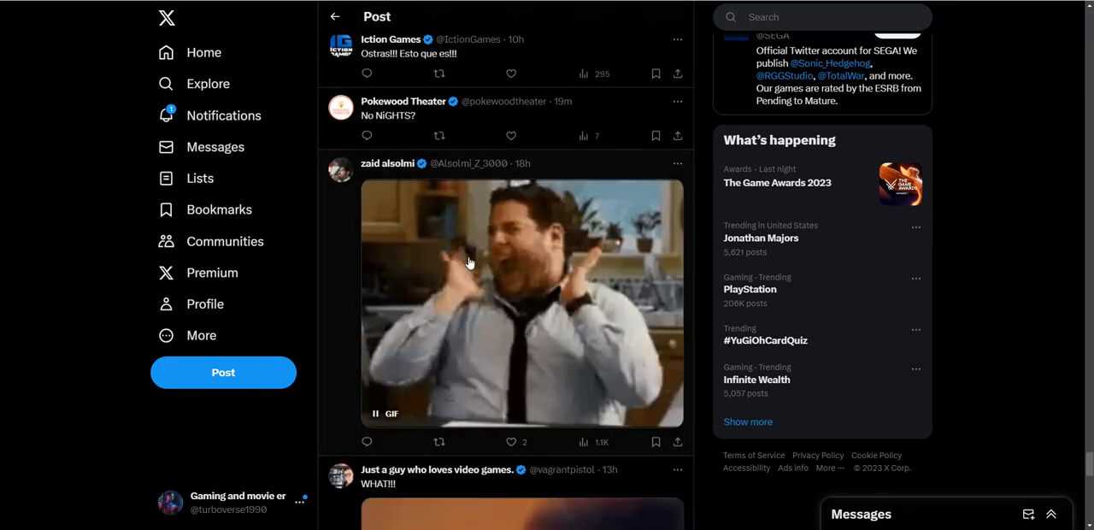
scroll("down", 3)
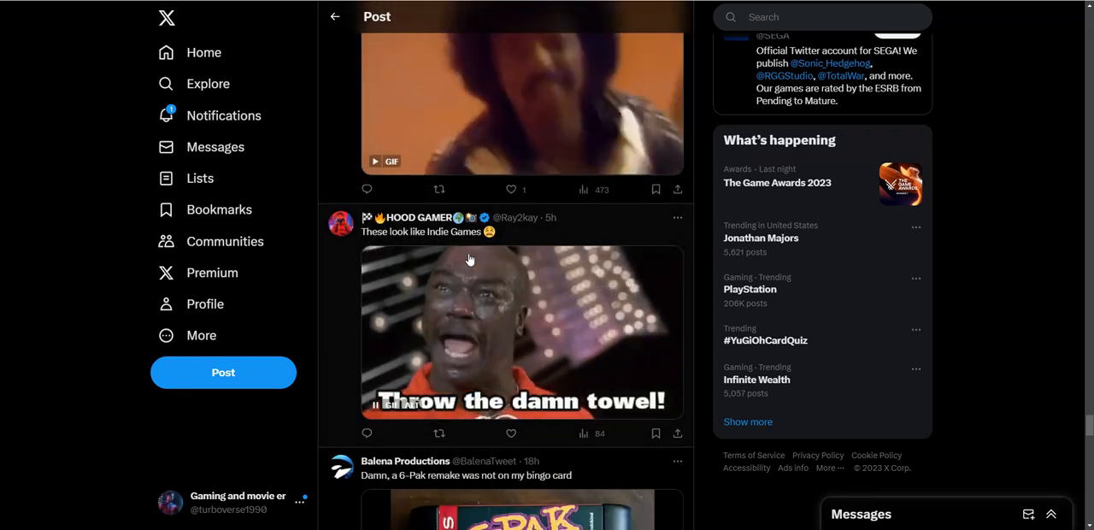
scroll("down", 3)
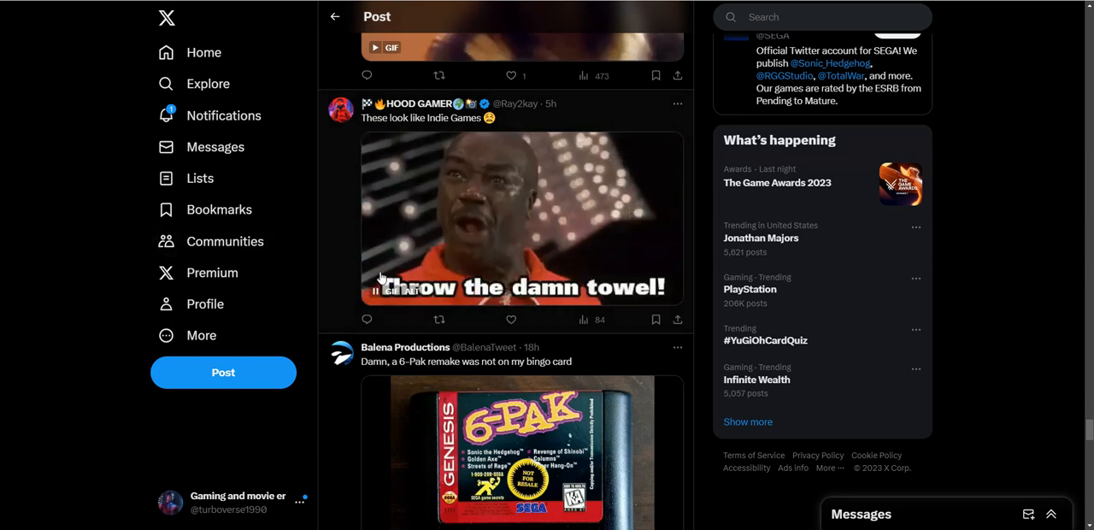
scroll("down", 3)
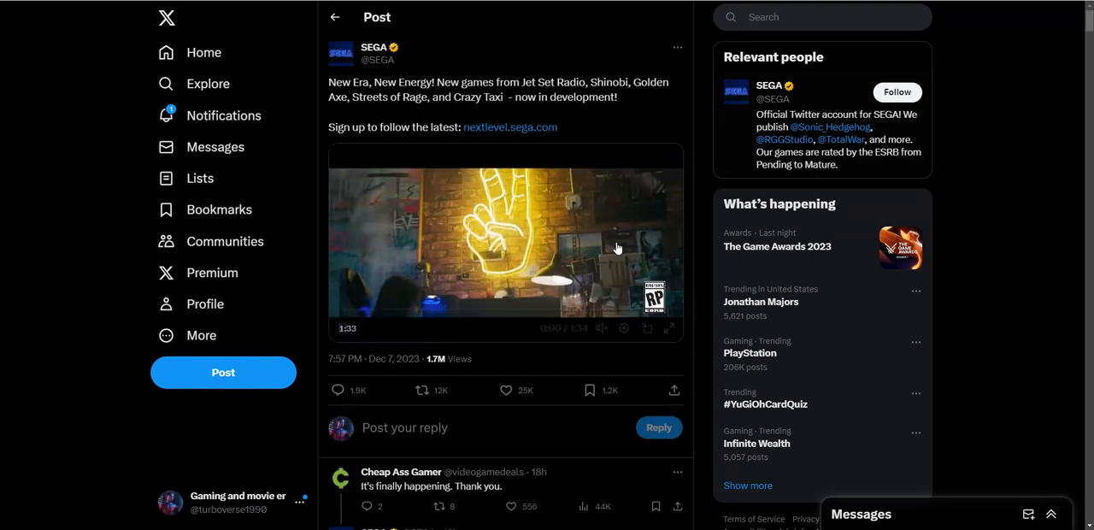
Step: Restart SEGA's New Era trailer at the top of the post and play it with sound
left_click(506, 239)
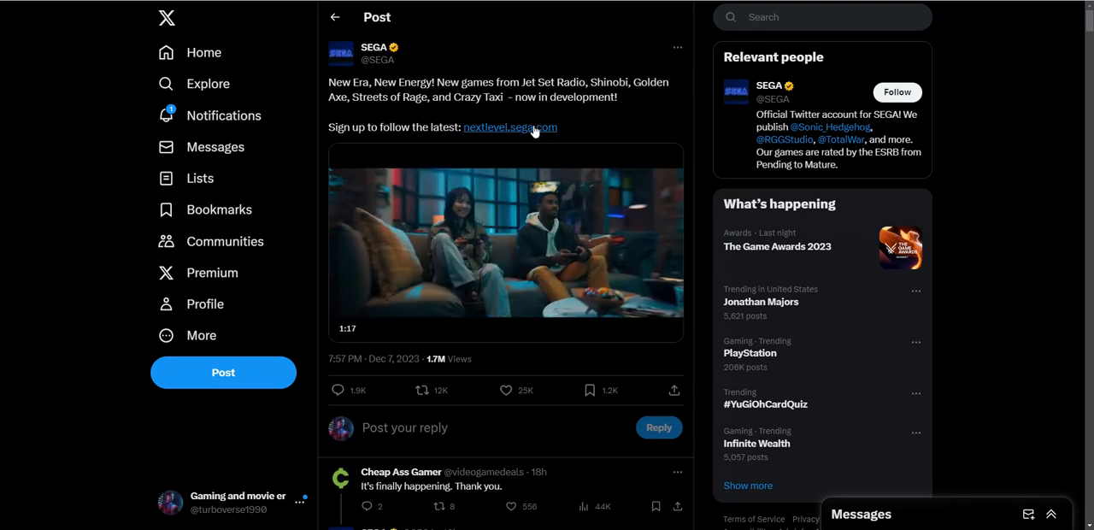
left_click(506, 242)
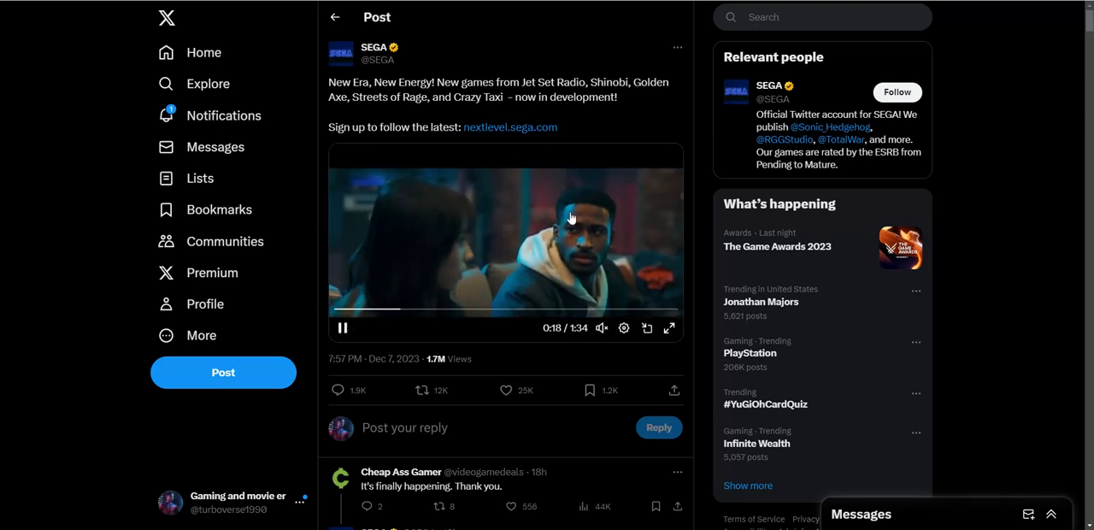